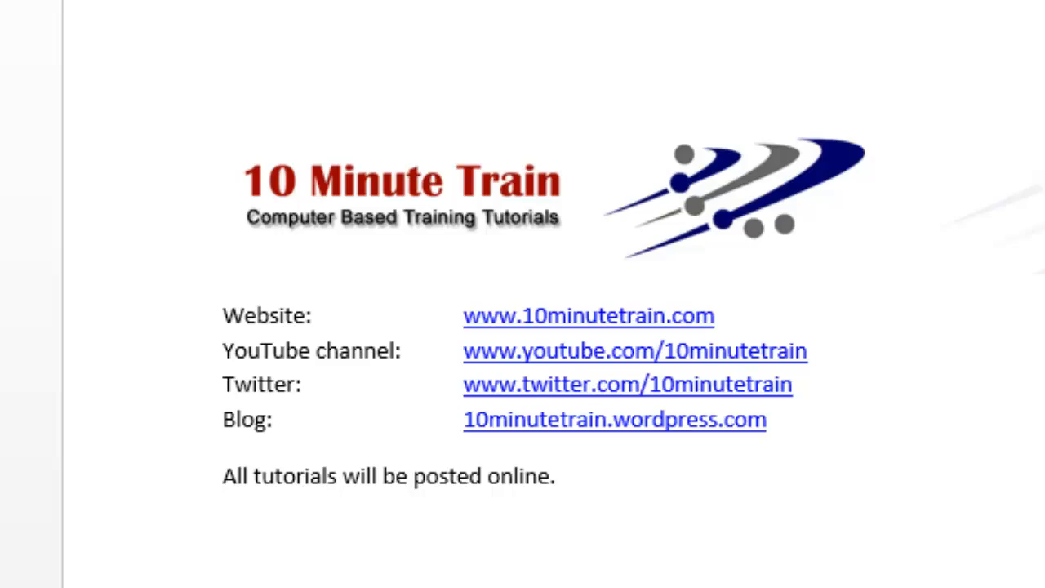
{"action": "mouse_move", "coordinate": [562, 367]}
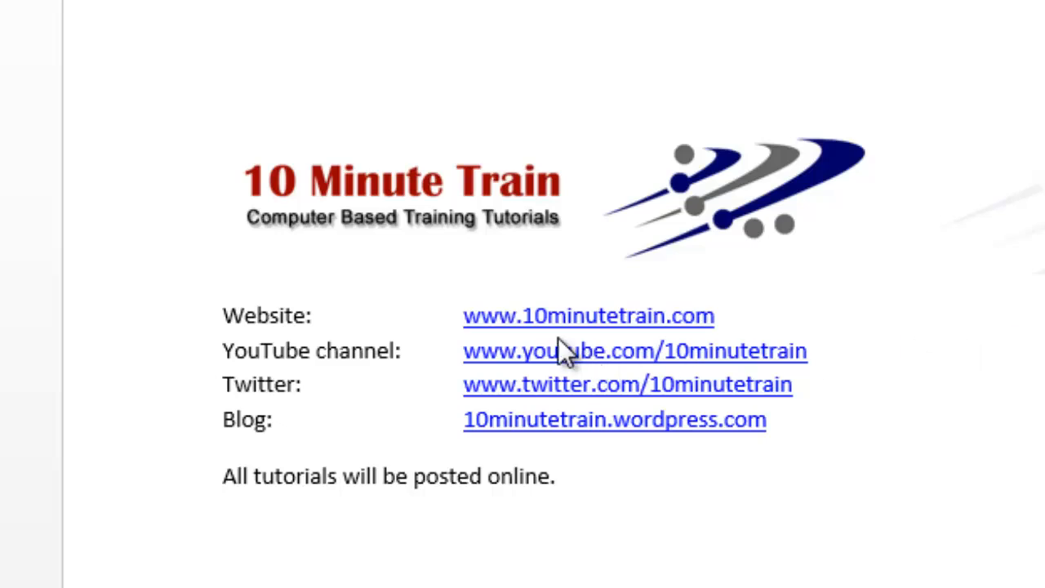
{"action": "mouse_move", "coordinate": [632, 344]}
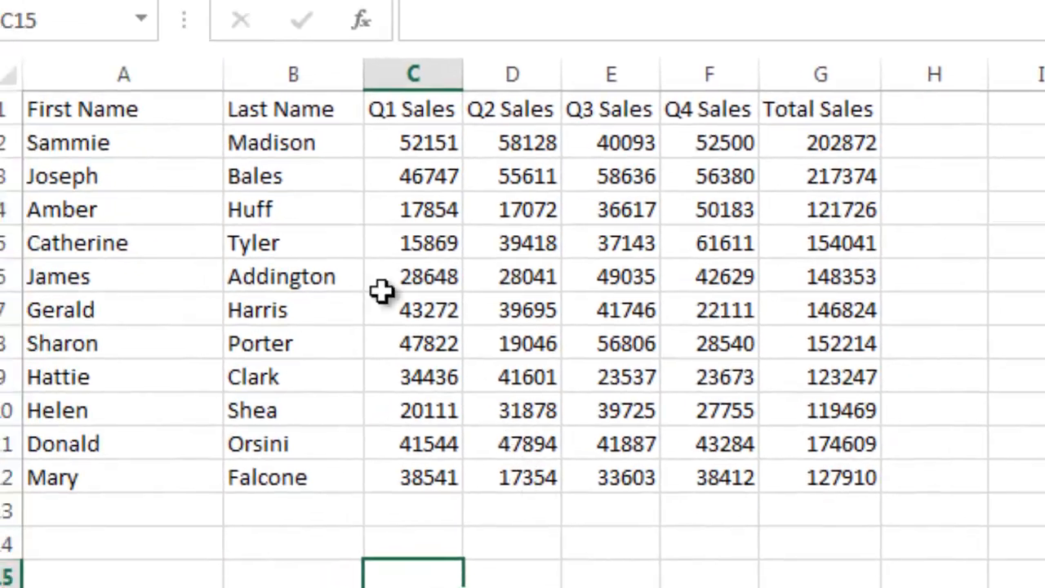
{"action": "mouse_move", "coordinate": [210, 158]}
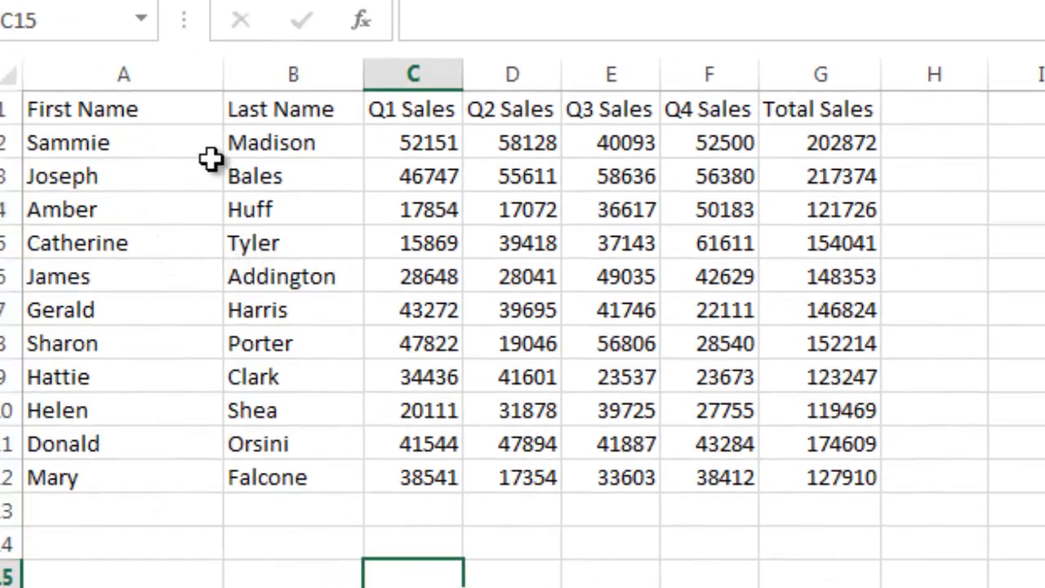
{"action": "mouse_move", "coordinate": [687, 143]}
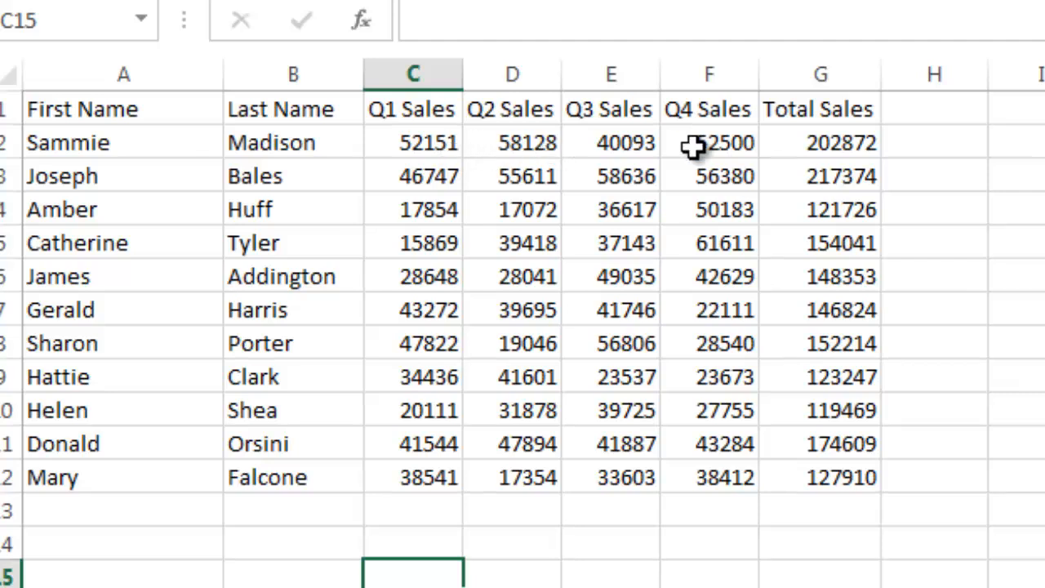
{"action": "mouse_move", "coordinate": [832, 138]}
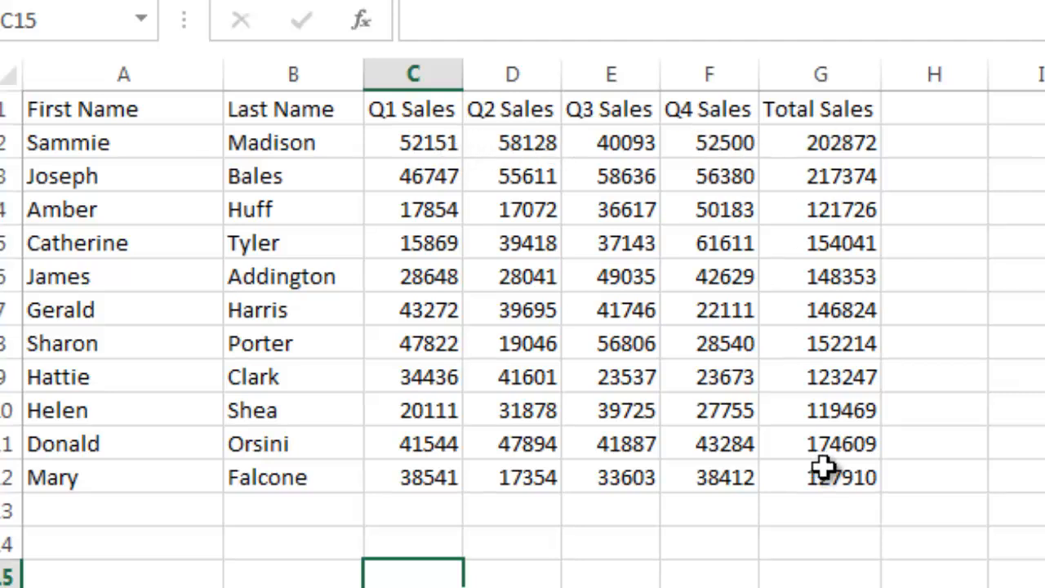
{"action": "mouse_move", "coordinate": [837, 140]}
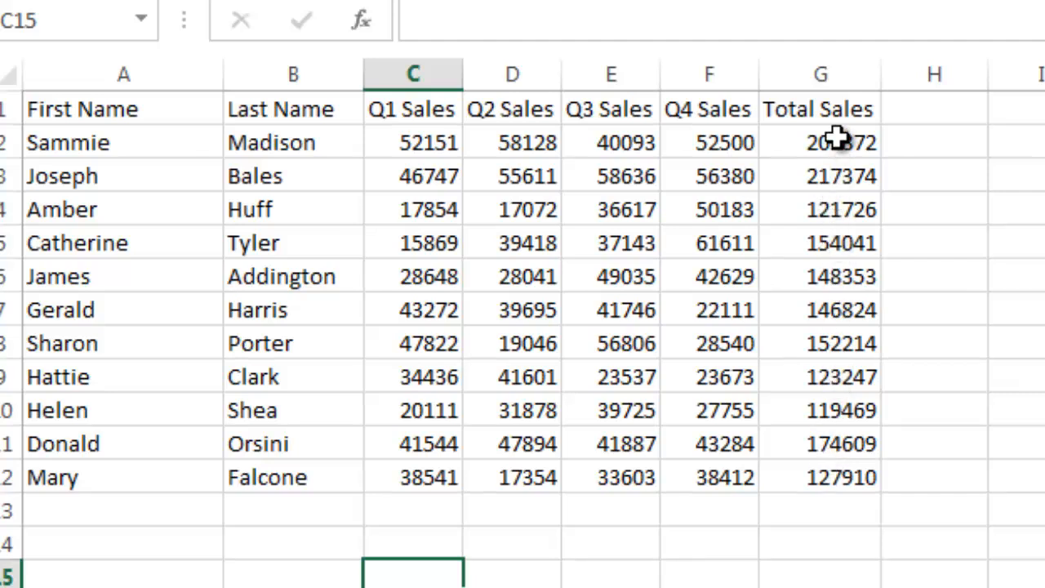
- Select the eleven Total Sales figures in column G, G2 through G12
{"action": "left_click_drag", "start_coordinate": [819, 142], "coordinate": [819, 343]}
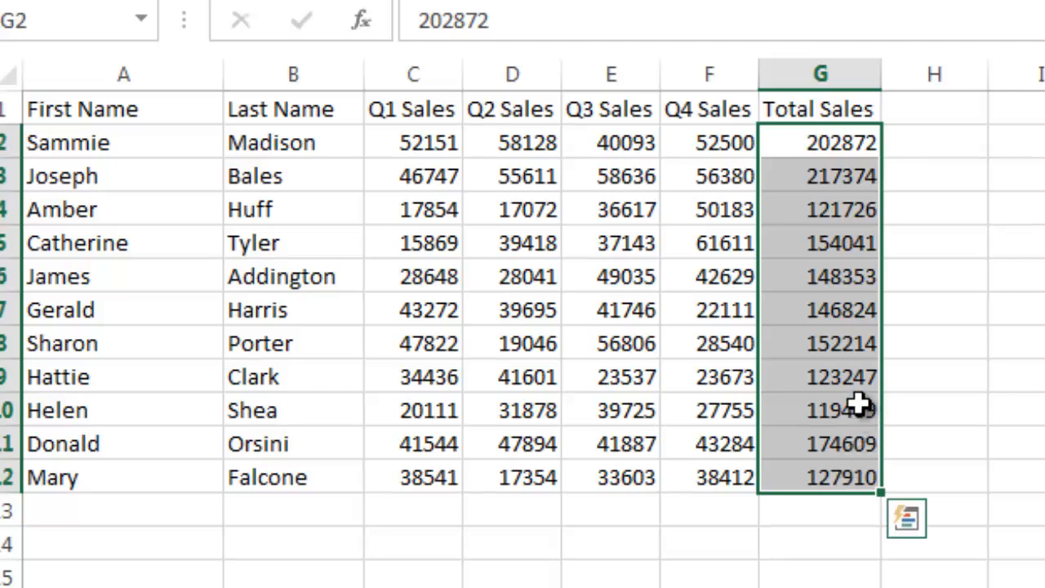
{"action": "mouse_move", "coordinate": [841, 147]}
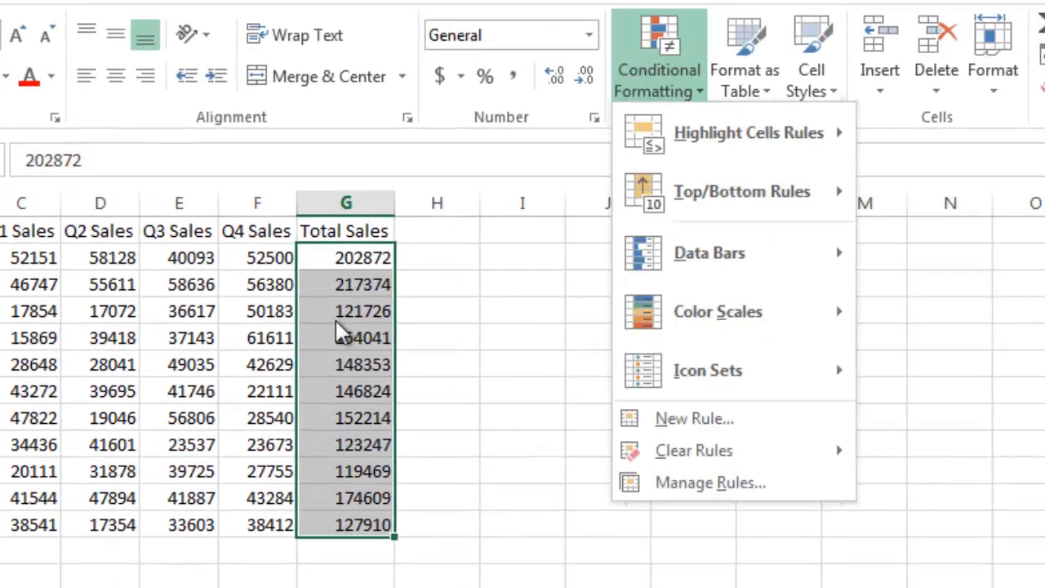
{"action": "mouse_move", "coordinate": [710, 191]}
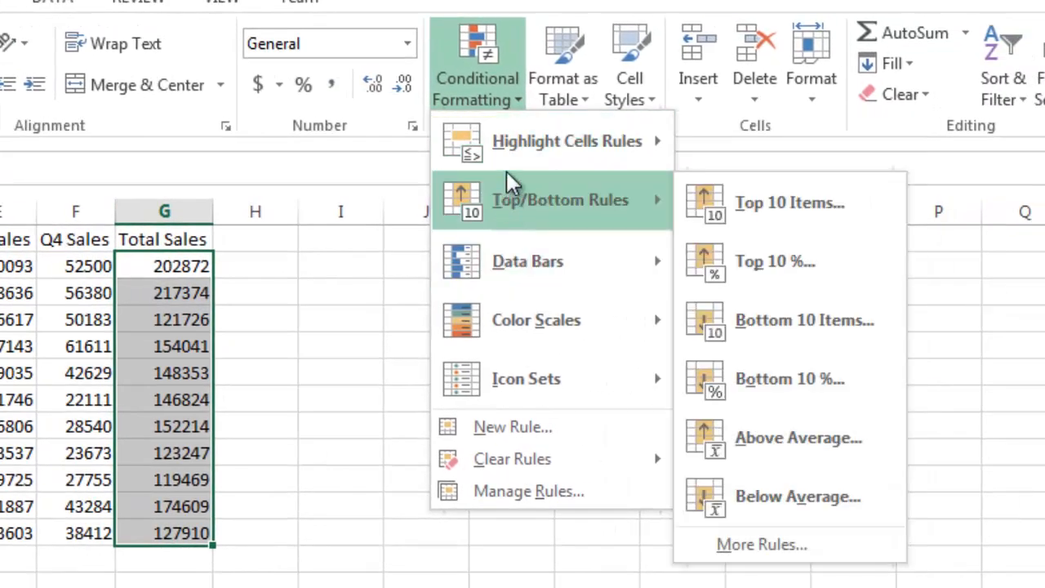
{"action": "mouse_move", "coordinate": [516, 149]}
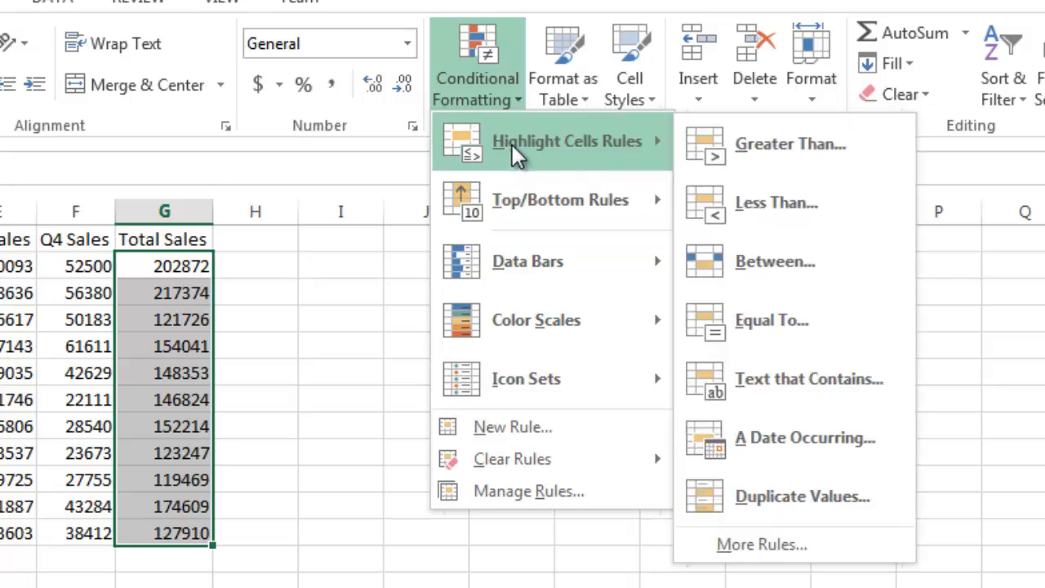
{"action": "mouse_move", "coordinate": [765, 155]}
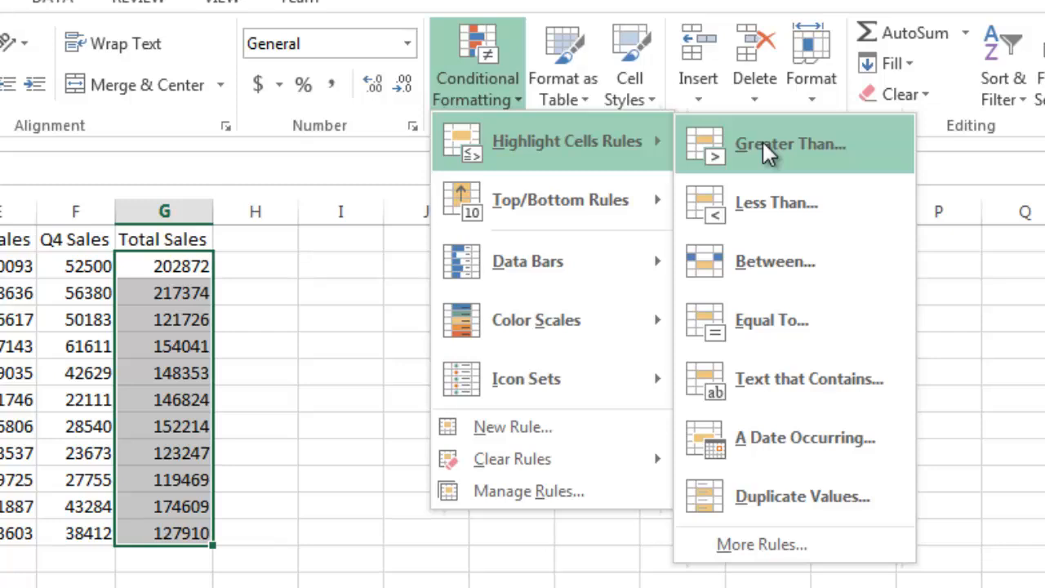
{"action": "mouse_move", "coordinate": [750, 276]}
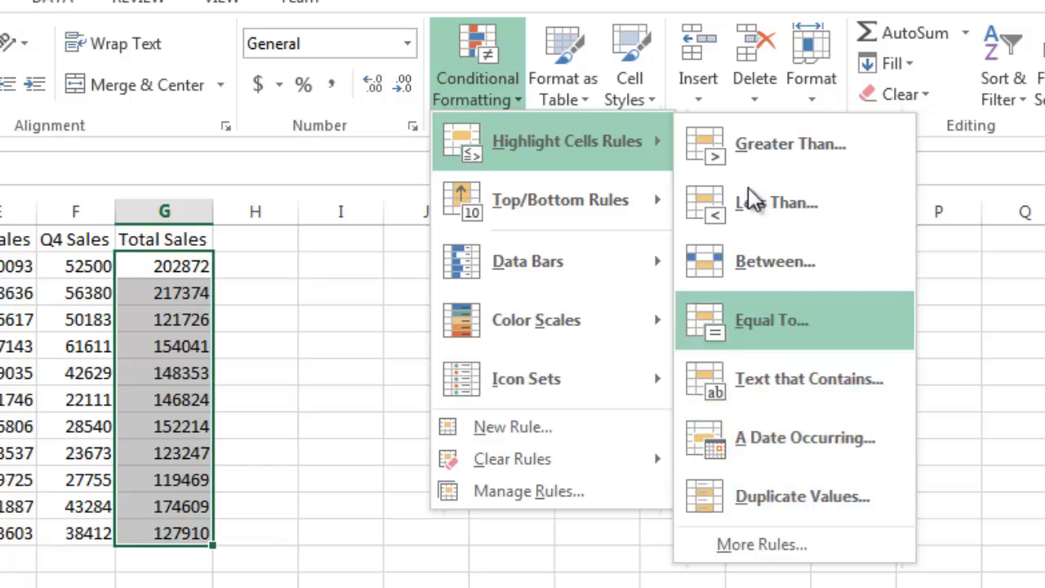
- Add a Greater Than 150000 rule with Light Red Fill and Dark Red Text
{"action": "left_click", "coordinate": [793, 145]}
{"action": "type", "text": "1"}
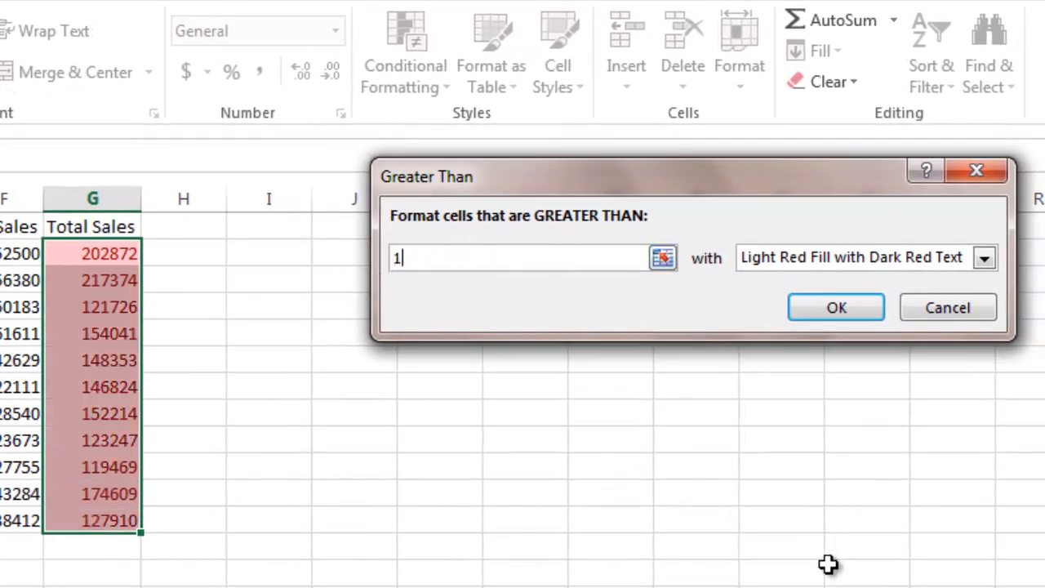
{"action": "type", "text": "50000"}
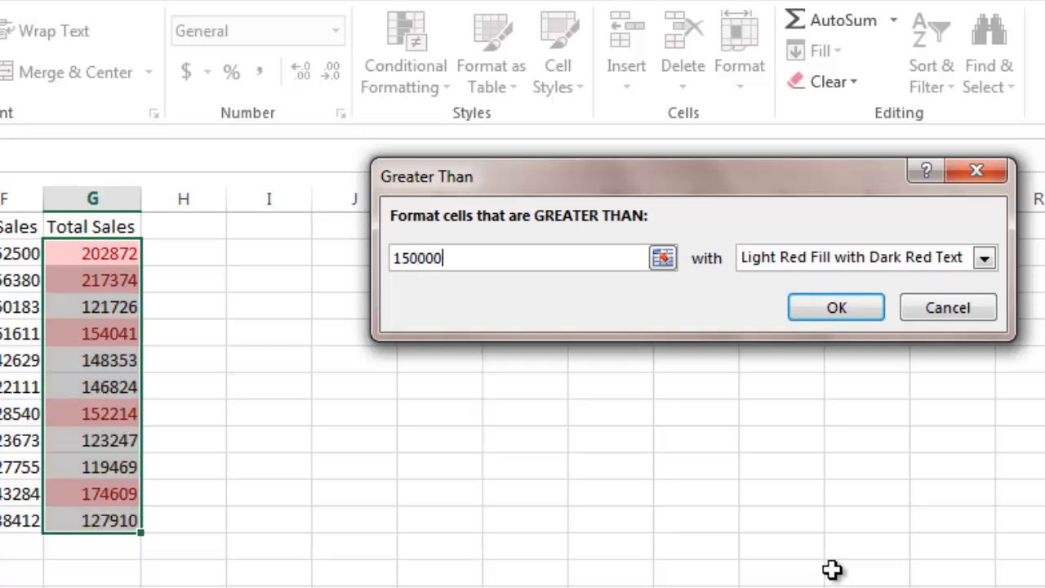
{"action": "mouse_move", "coordinate": [912, 290]}
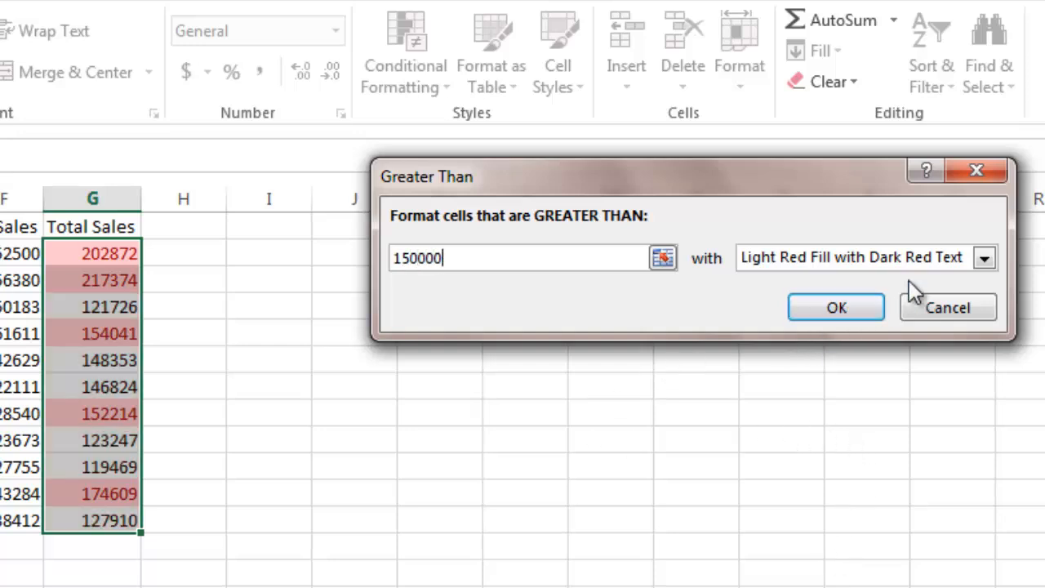
{"action": "left_click", "coordinate": [986, 259]}
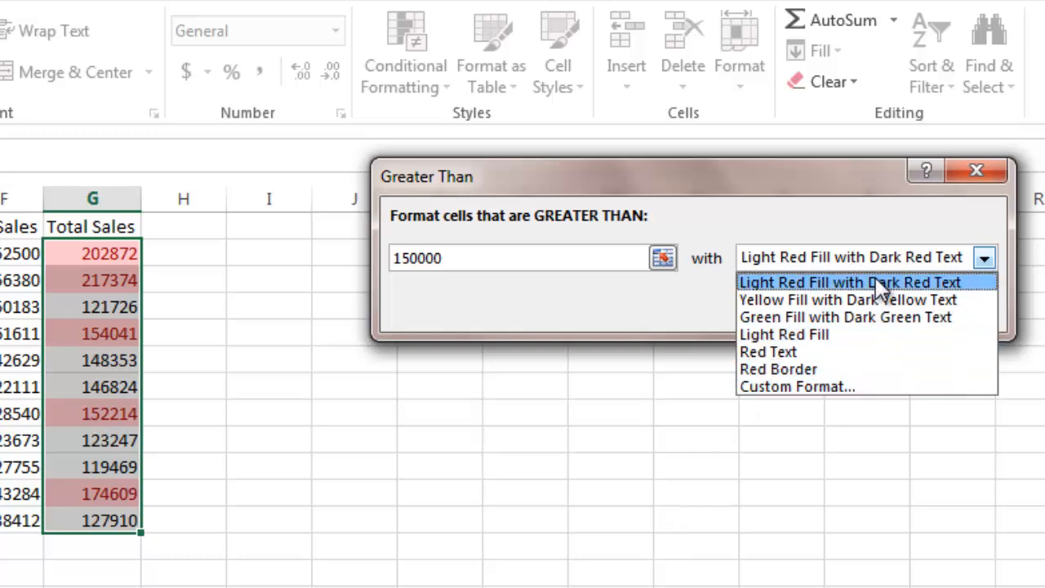
{"action": "left_click", "coordinate": [849, 282]}
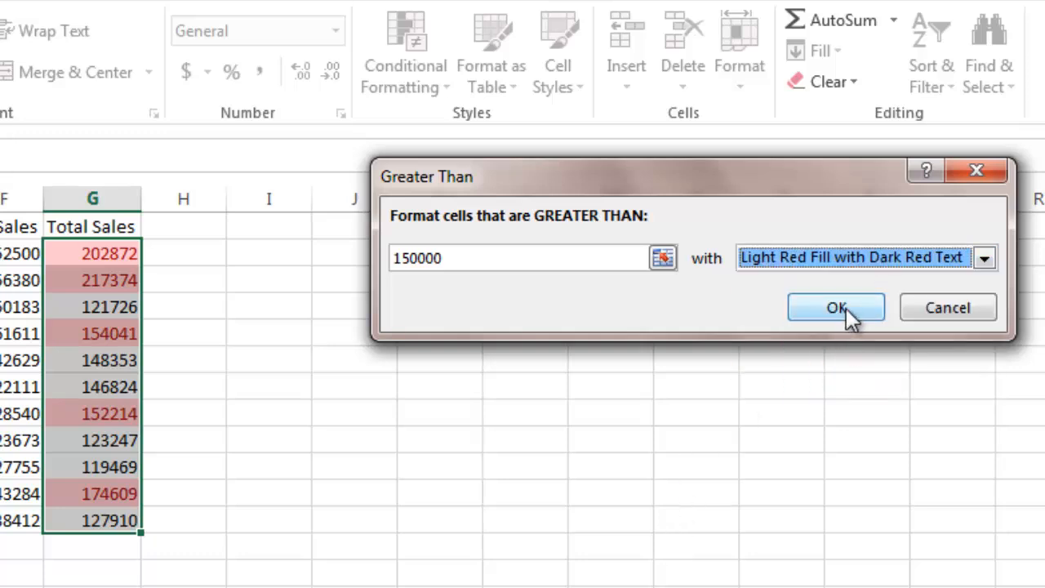
{"action": "left_click", "coordinate": [836, 308]}
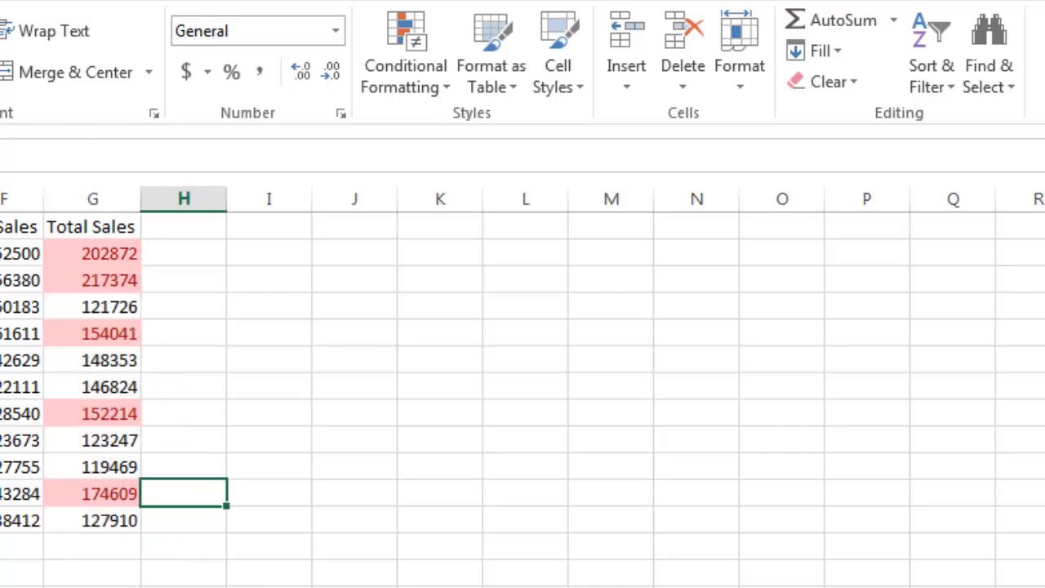
{"action": "mouse_move", "coordinate": [110, 263]}
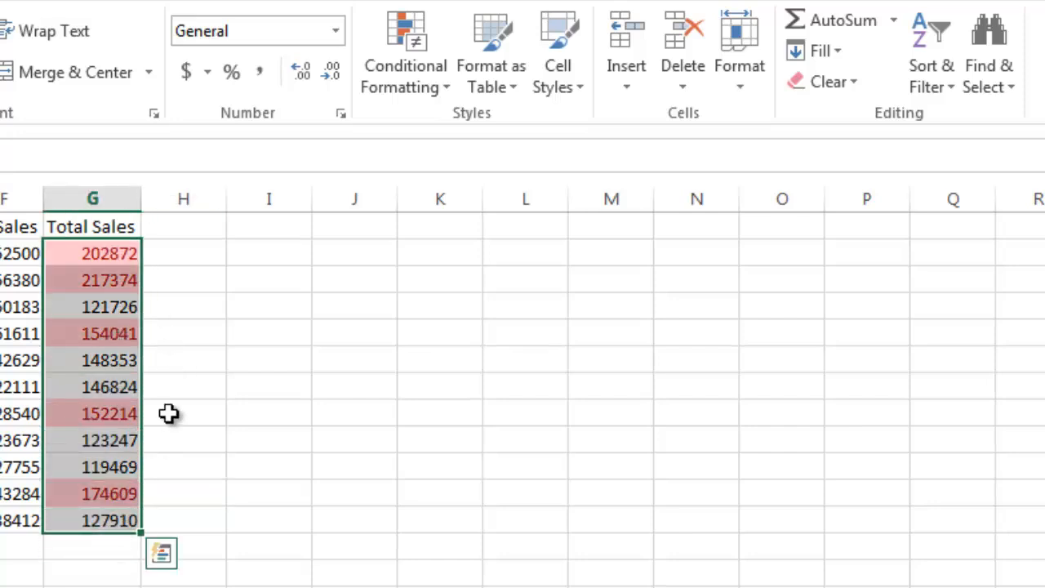
- Clear the greater-than highlight rule from the Total Sales cells, then reopen Conditional Formatting
{"action": "left_click", "coordinate": [404, 53]}
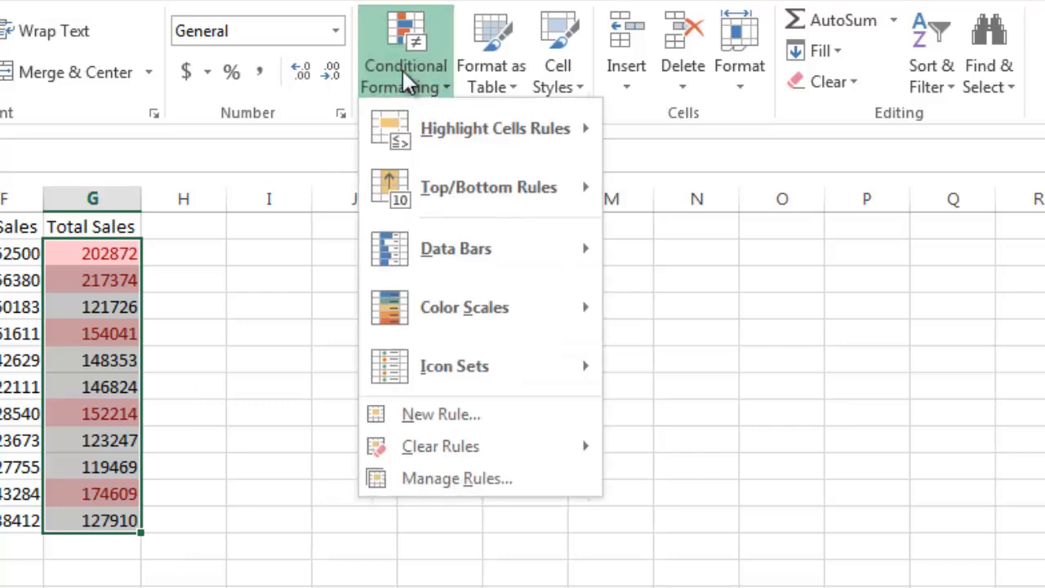
{"action": "mouse_move", "coordinate": [440, 446]}
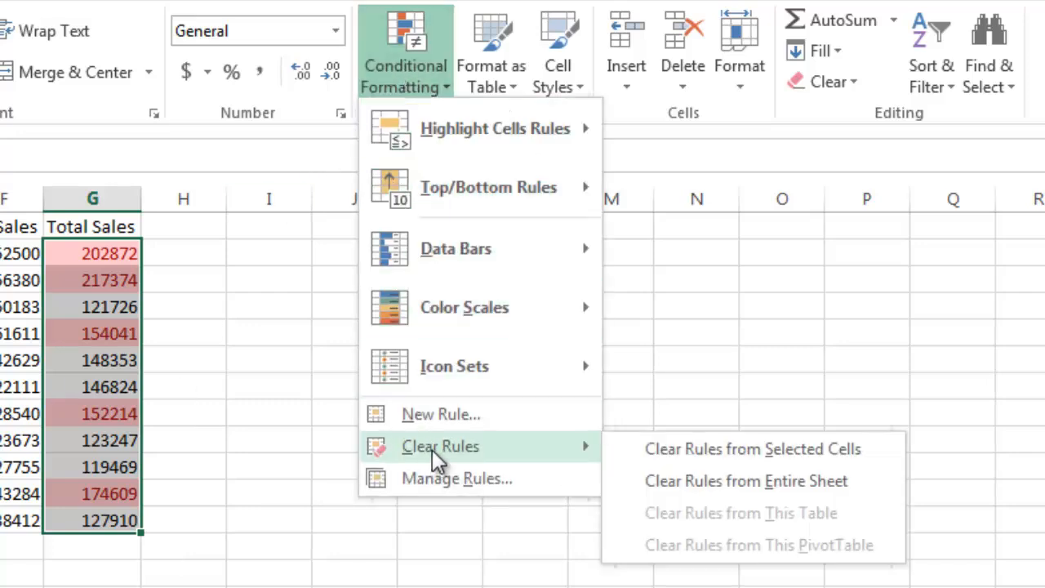
{"action": "left_click", "coordinate": [749, 448]}
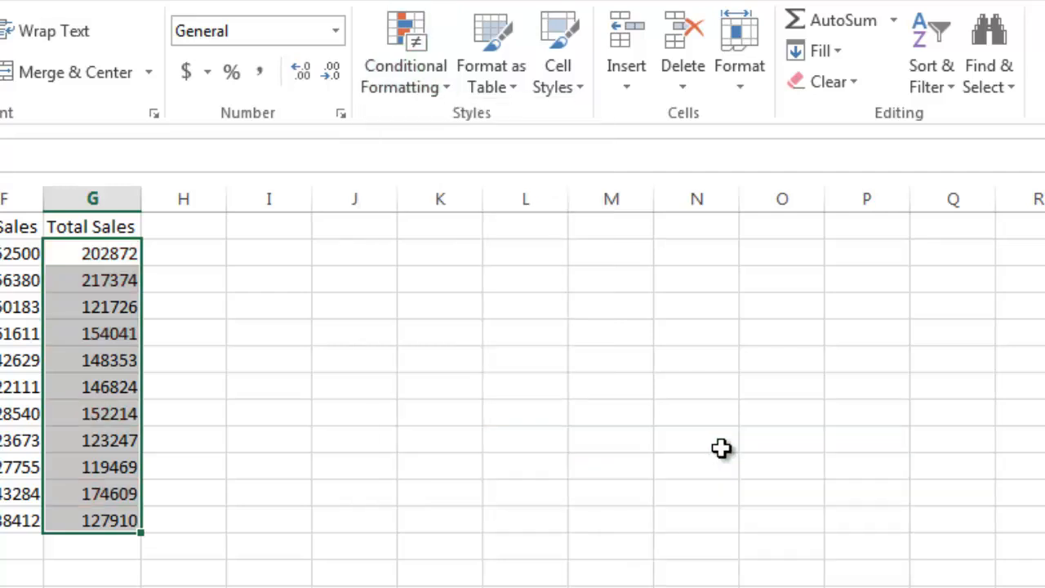
{"action": "left_click", "coordinate": [404, 53]}
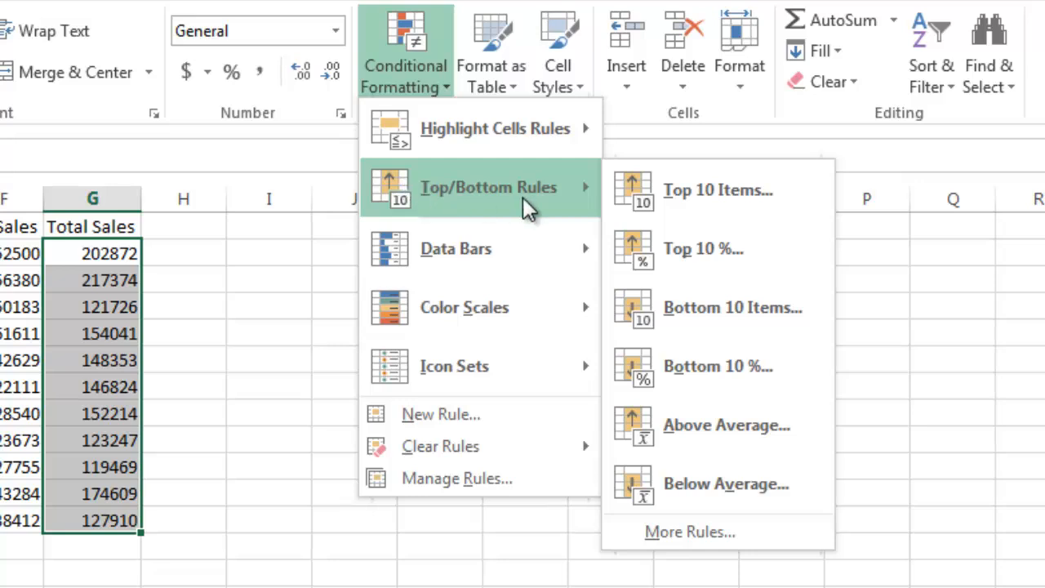
{"action": "mouse_move", "coordinate": [728, 372]}
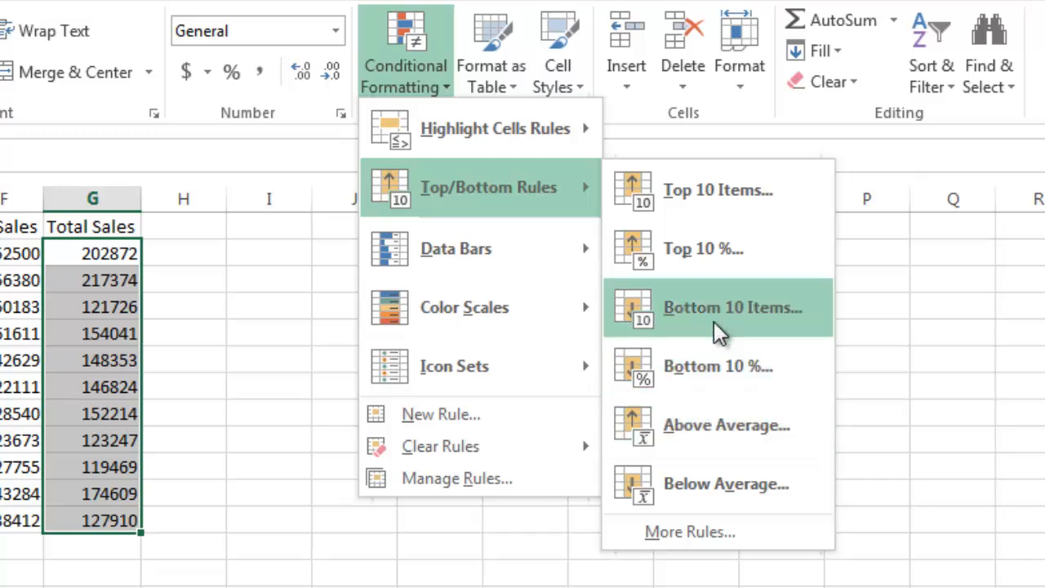
{"action": "mouse_move", "coordinate": [713, 261]}
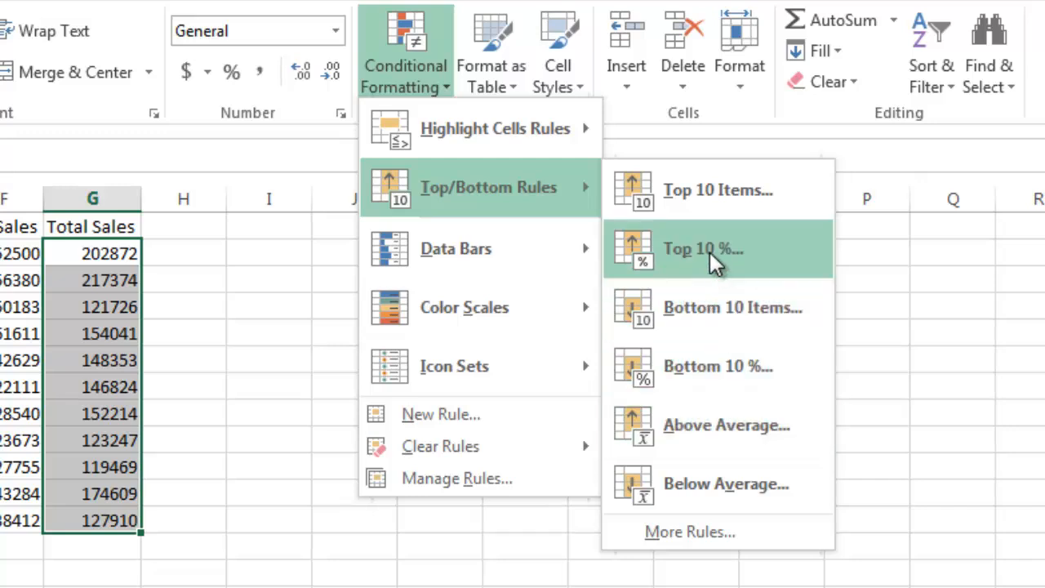
- Apply a Top 25% rule to Total Sales with light red fill and dark red text
{"action": "left_click", "coordinate": [703, 248]}
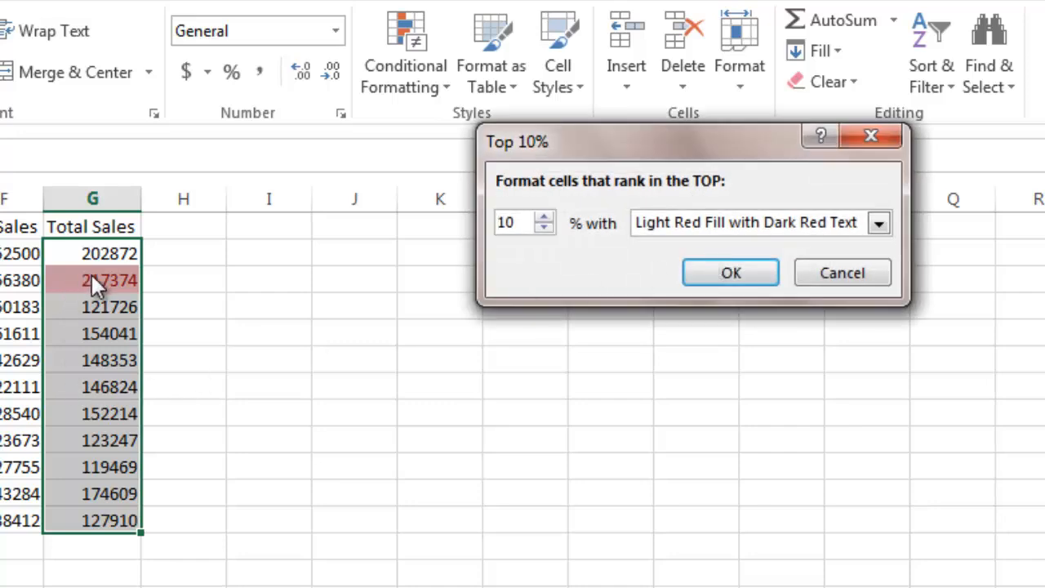
{"action": "mouse_move", "coordinate": [547, 231]}
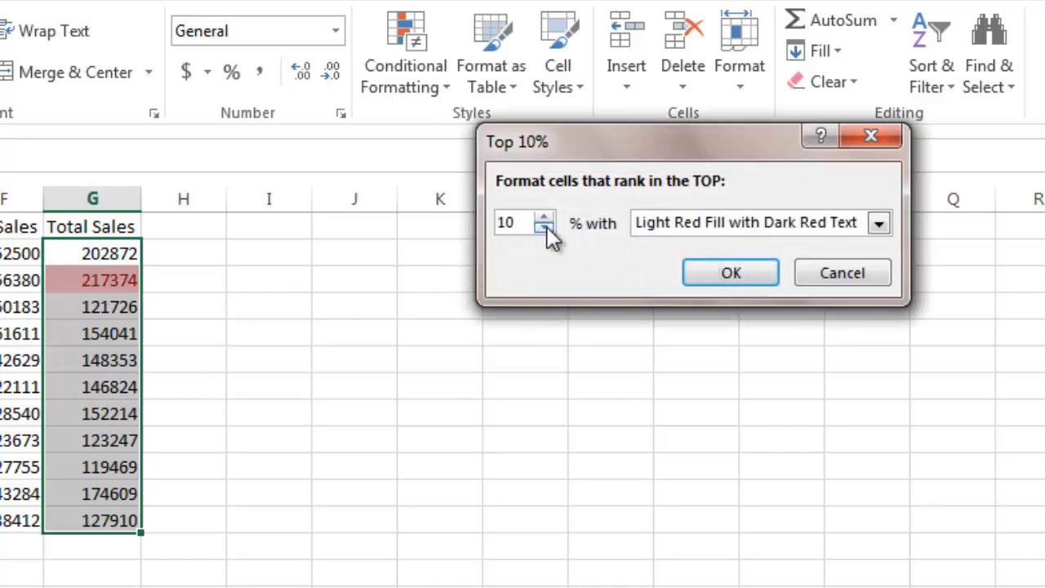
{"action": "left_click", "coordinate": [545, 217]}
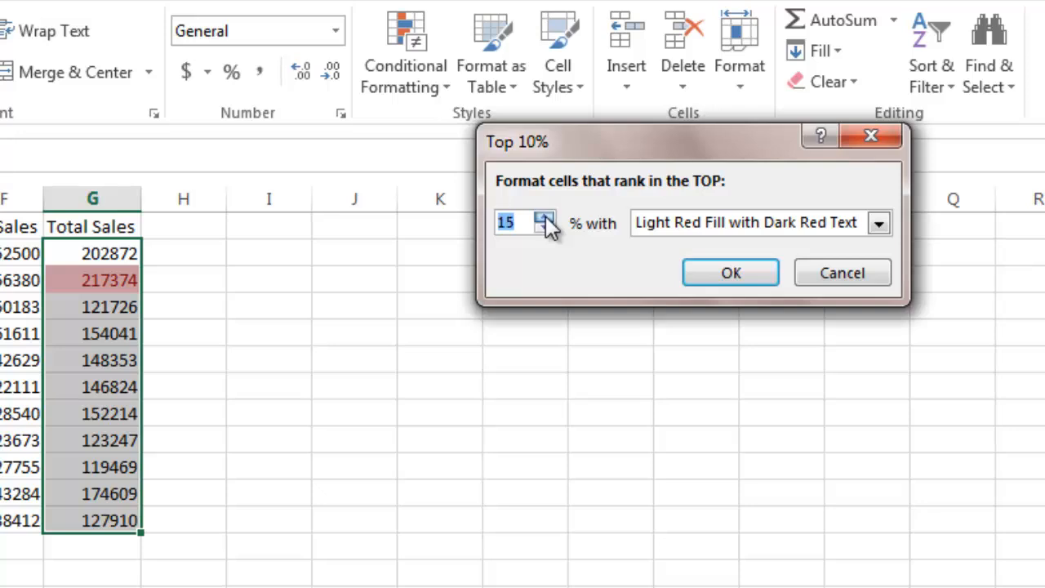
{"action": "left_click", "coordinate": [545, 218]}
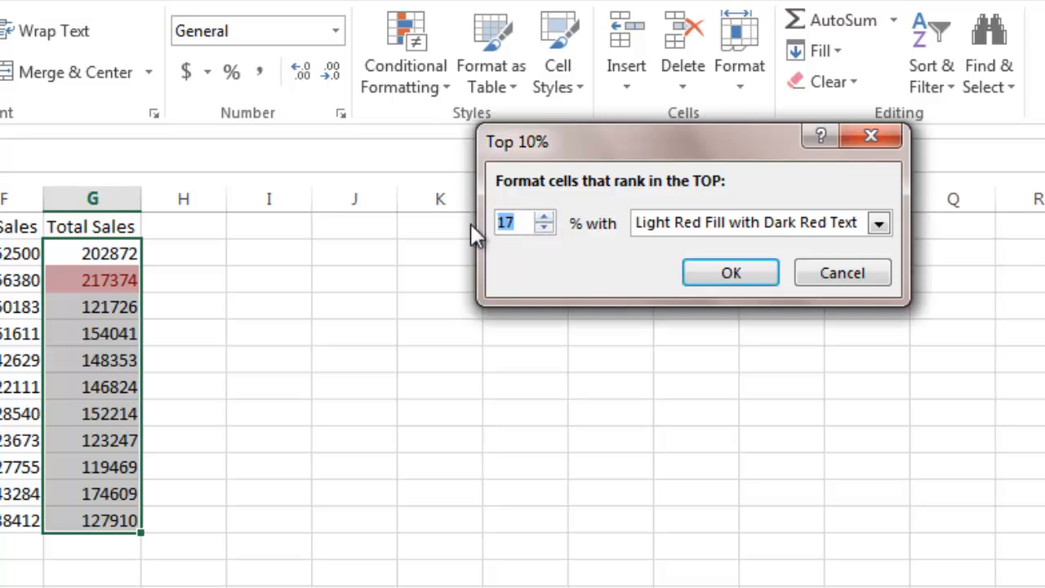
{"action": "mouse_move", "coordinate": [472, 231]}
{"action": "type", "text": "25"}
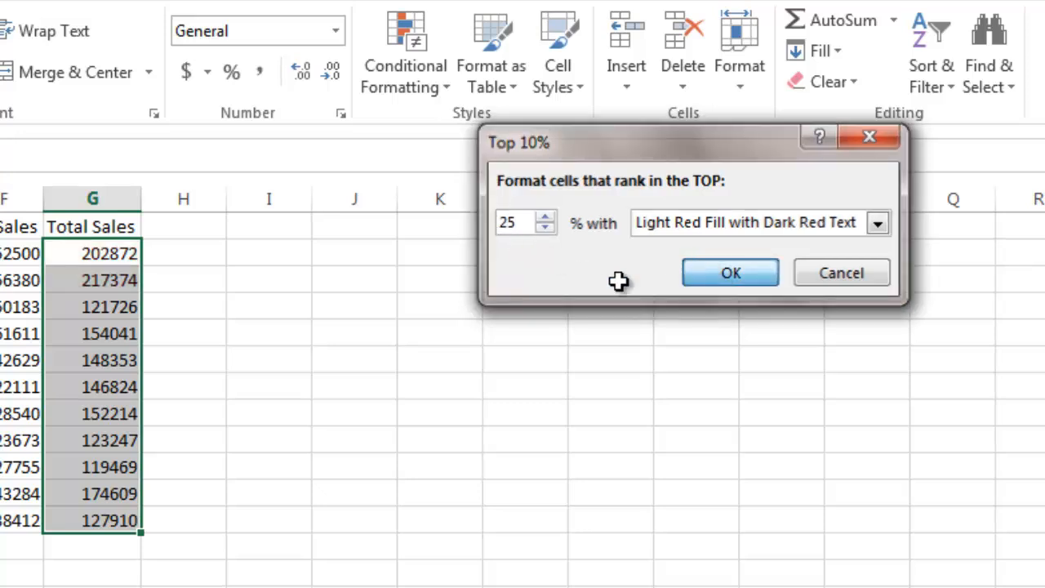
{"action": "left_click", "coordinate": [730, 272]}
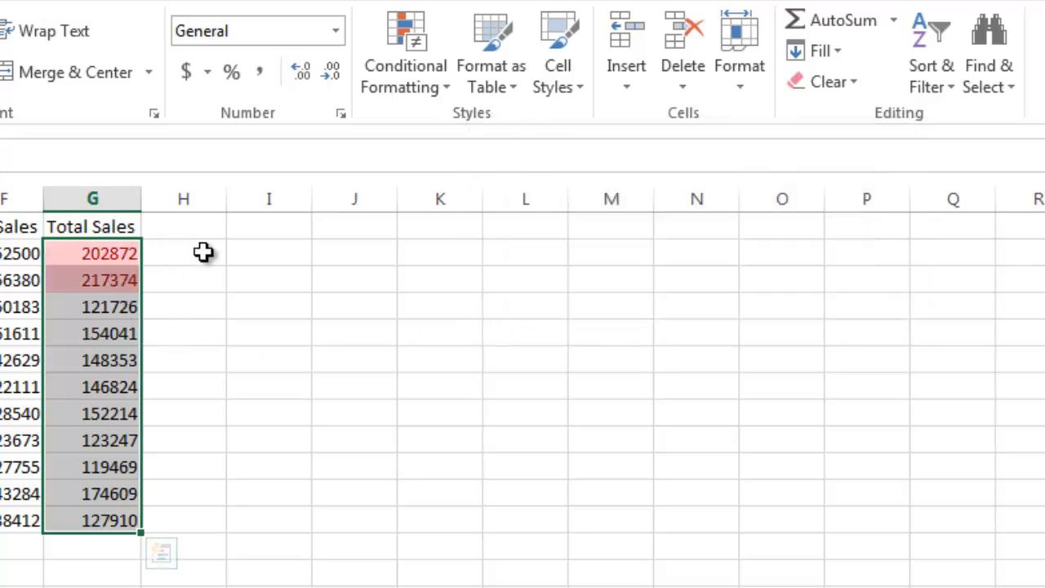
{"action": "mouse_move", "coordinate": [405, 65]}
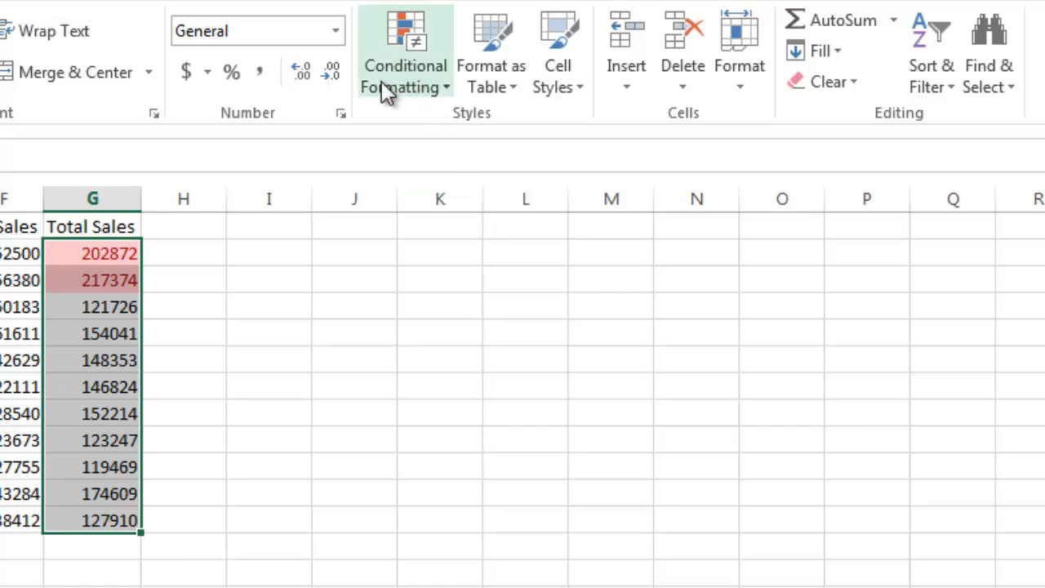
- Clear the top-25% rule from the selected Total Sales cells
{"action": "left_click", "coordinate": [405, 65]}
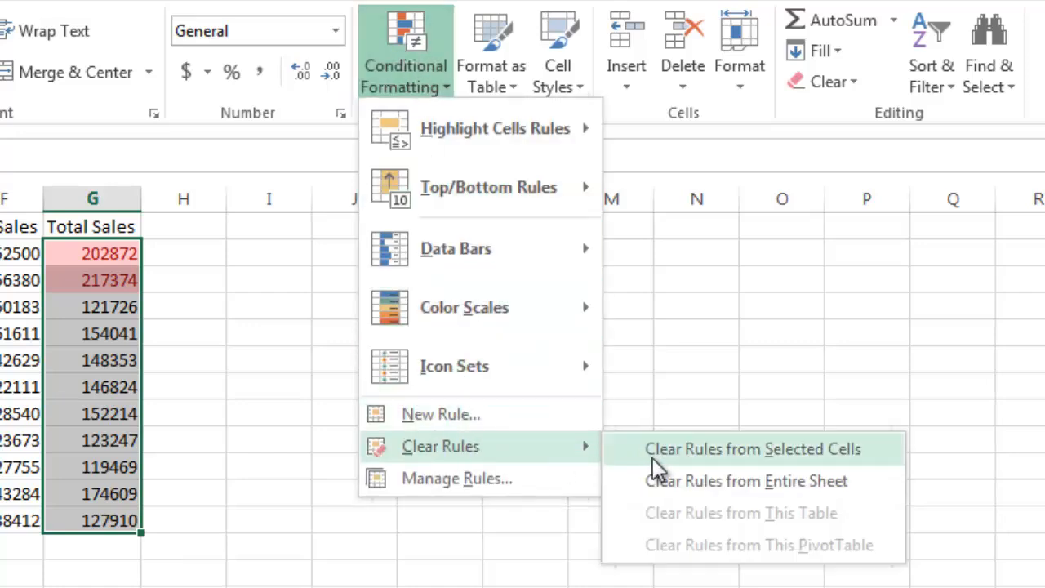
{"action": "left_click", "coordinate": [755, 449]}
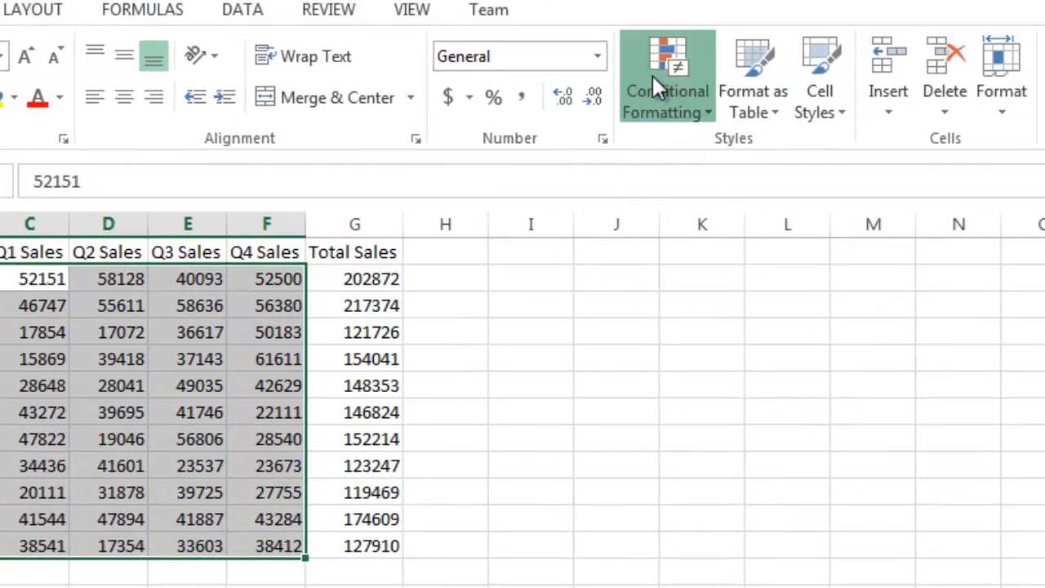
- Bring up conditional formatting choices for the Q1–Q4 sales range C2:F12
{"action": "left_click", "coordinate": [667, 77]}
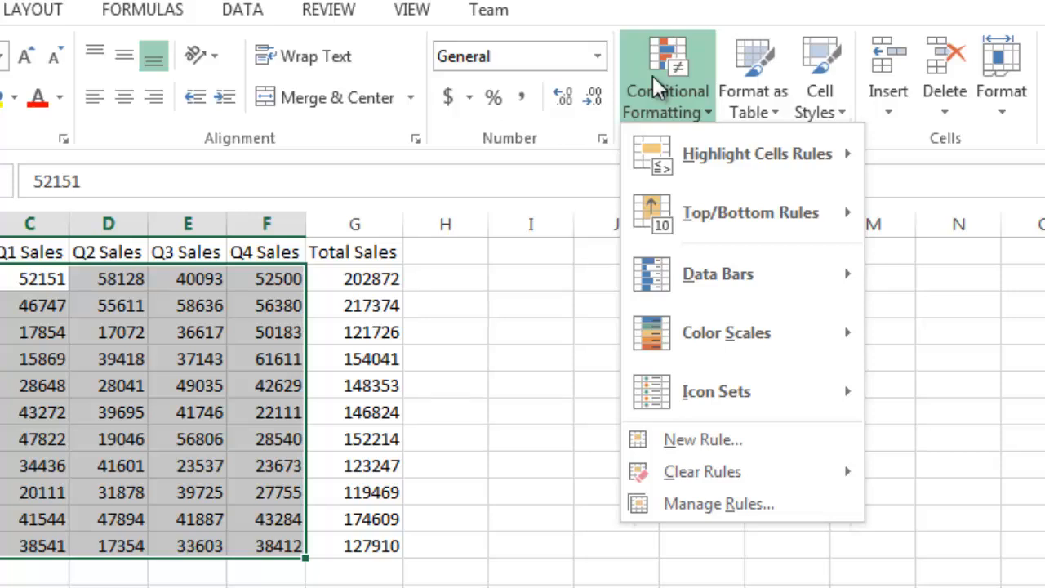
{"action": "mouse_move", "coordinate": [718, 274]}
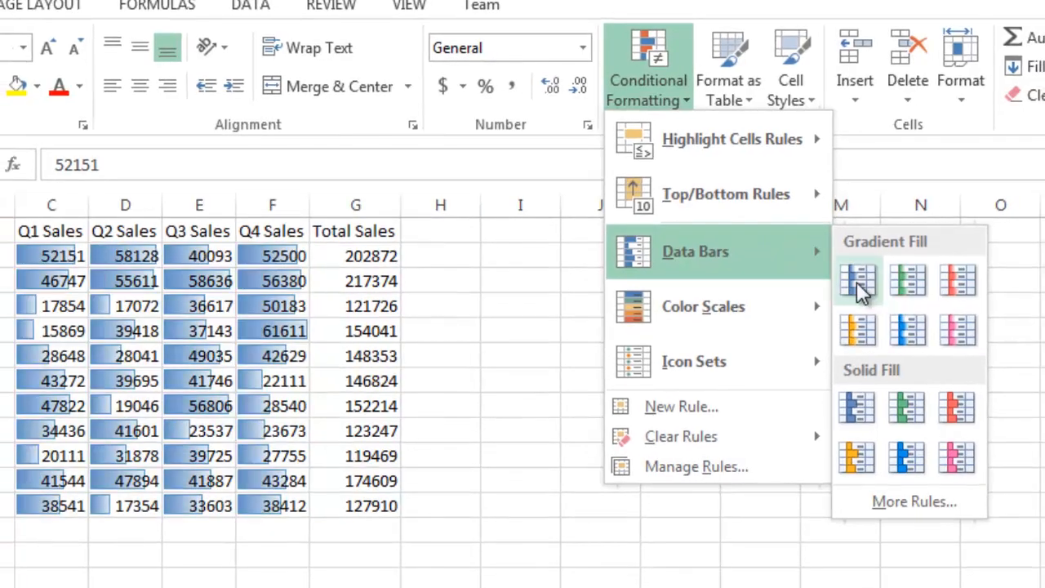
{"action": "mouse_move", "coordinate": [857, 282]}
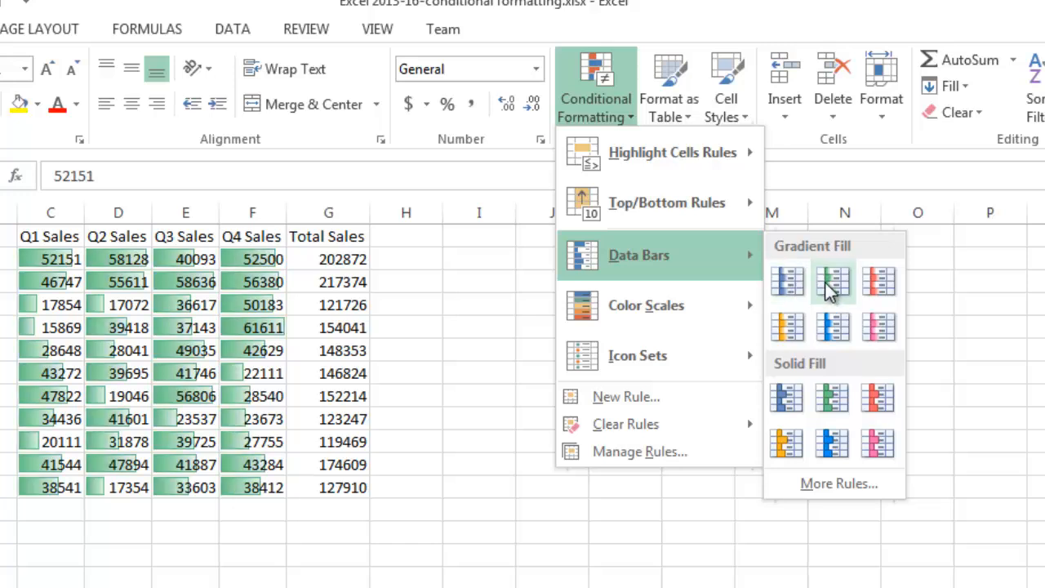
{"action": "mouse_move", "coordinate": [832, 403]}
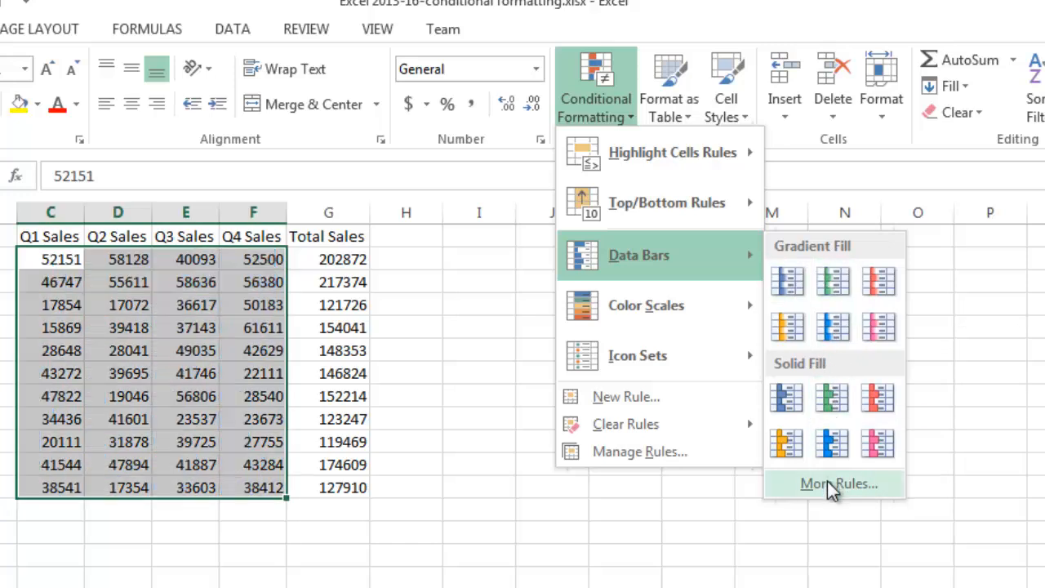
- Draft a 'Format only cells that contain' rule for Cell Value between two bounds
{"action": "left_click", "coordinate": [835, 483]}
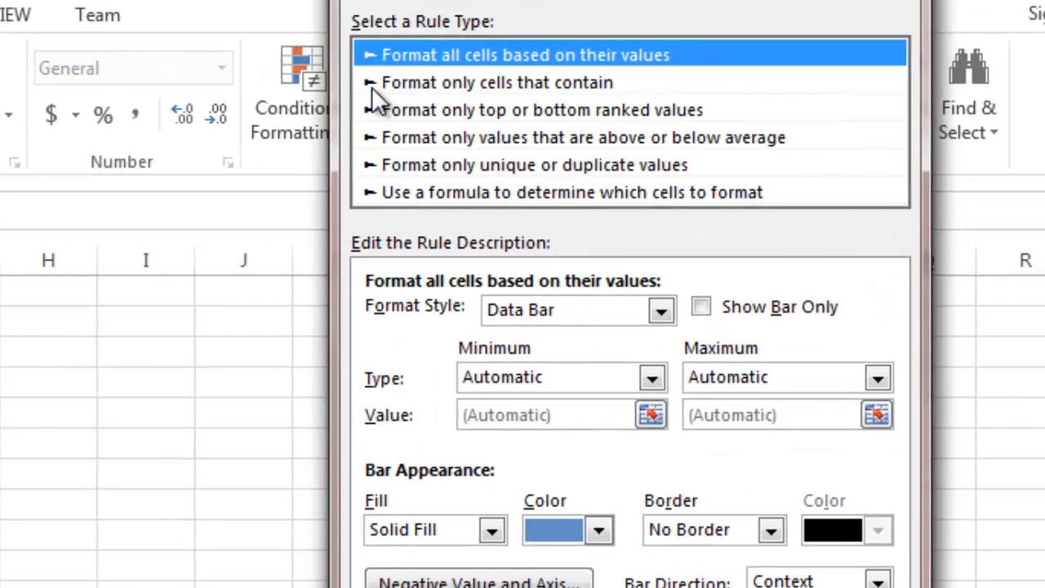
{"action": "left_click", "coordinate": [495, 82]}
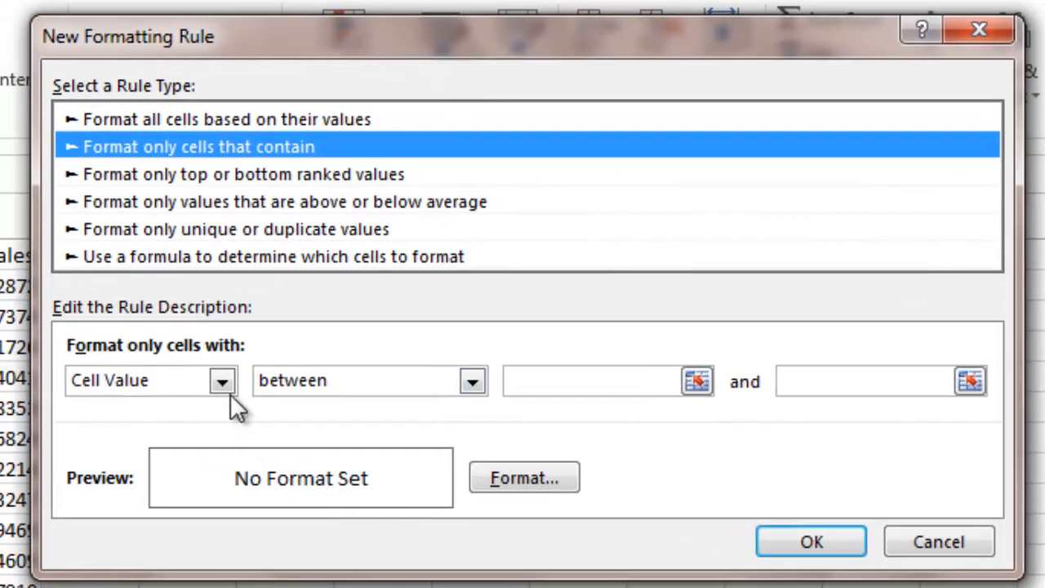
{"action": "left_click", "coordinate": [222, 381]}
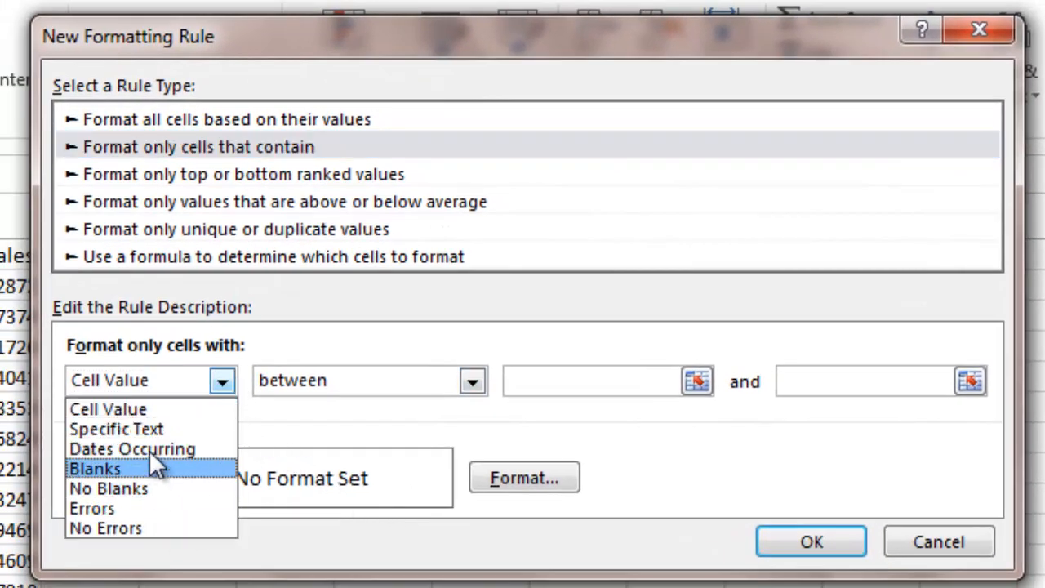
{"action": "mouse_move", "coordinate": [164, 482]}
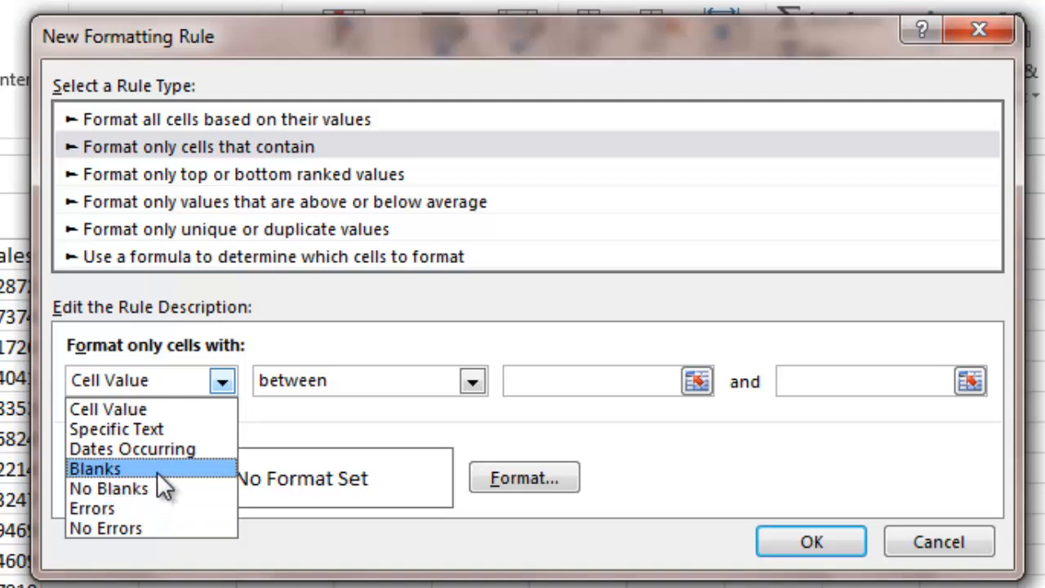
{"action": "mouse_move", "coordinate": [184, 449]}
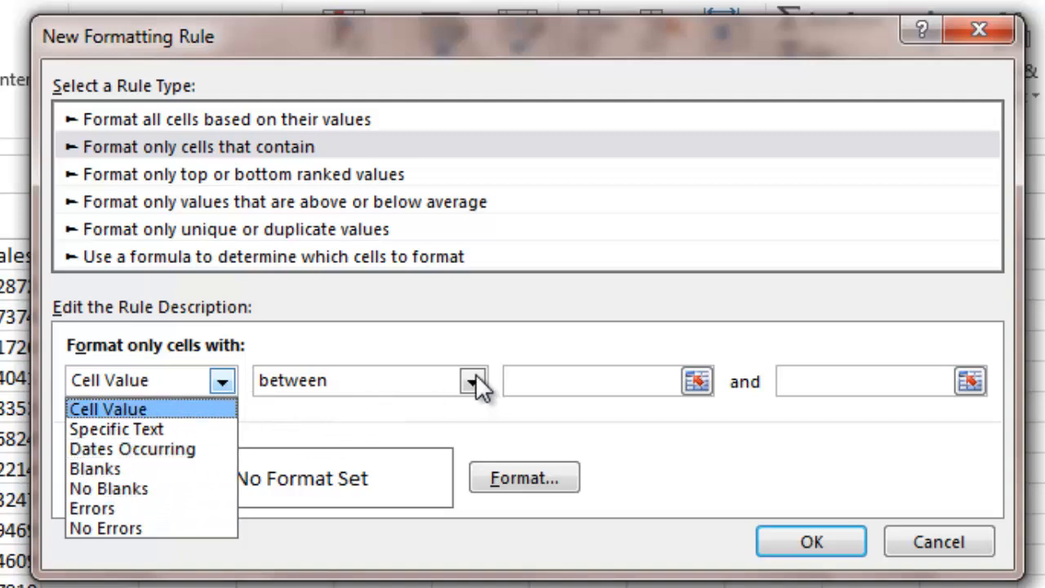
{"action": "left_click", "coordinate": [470, 381]}
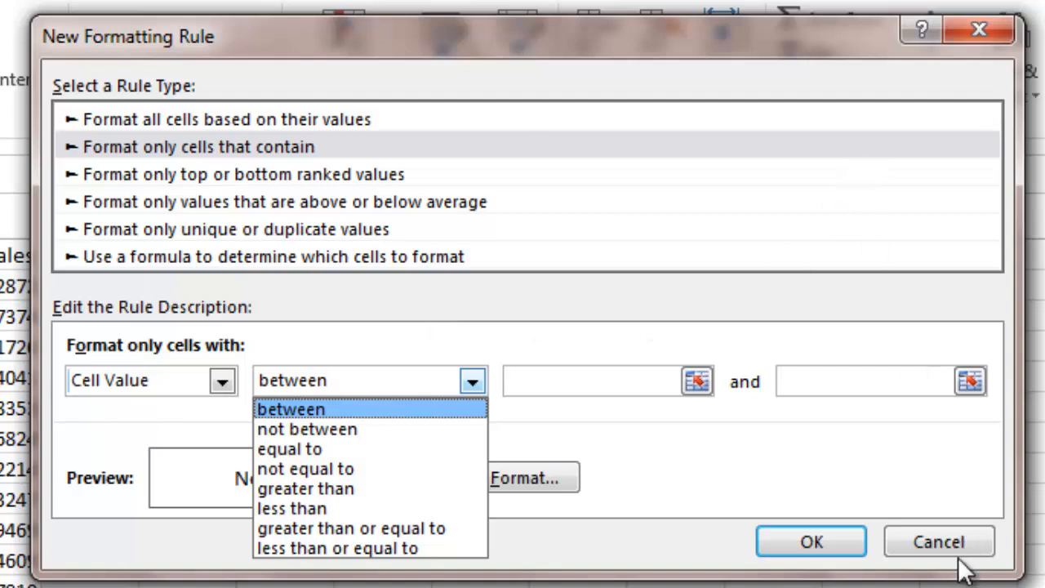
{"action": "left_click", "coordinate": [294, 408]}
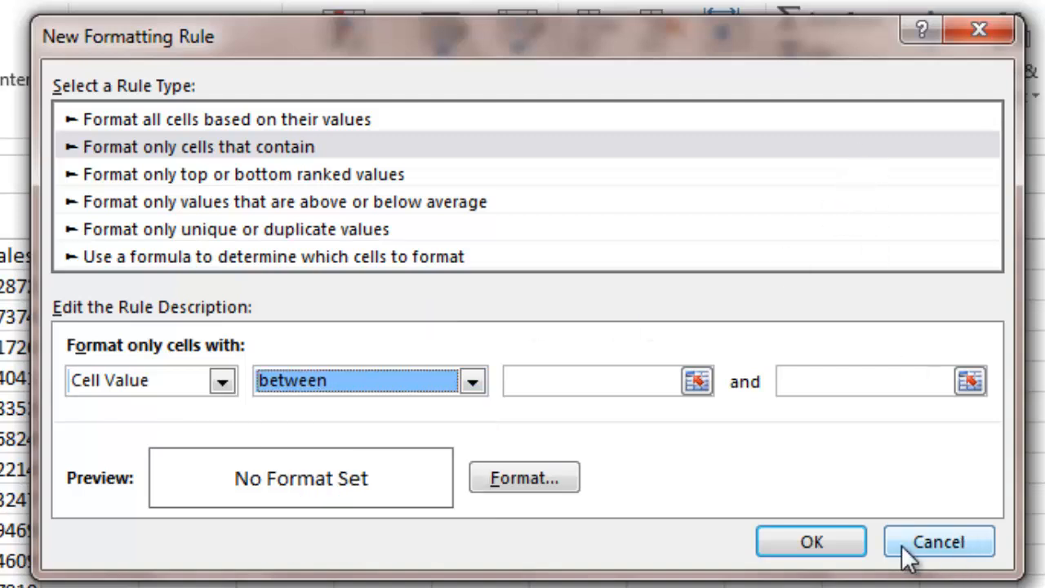
- Cancel the draft rule and apply the 3 Arrows (Colored) icon set to Q1–Q4 sales
{"action": "left_click", "coordinate": [952, 542]}
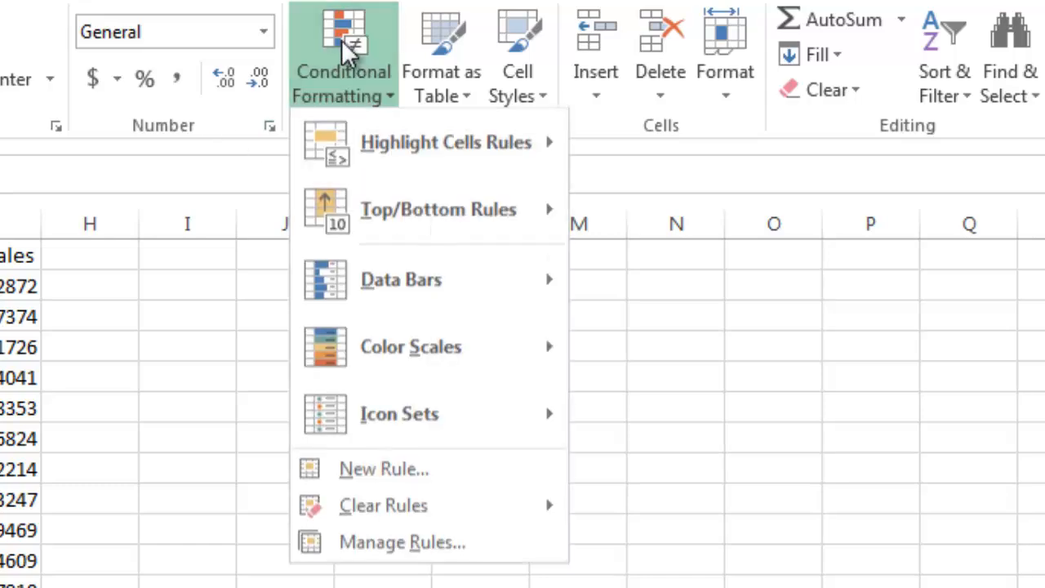
{"action": "mouse_move", "coordinate": [397, 423]}
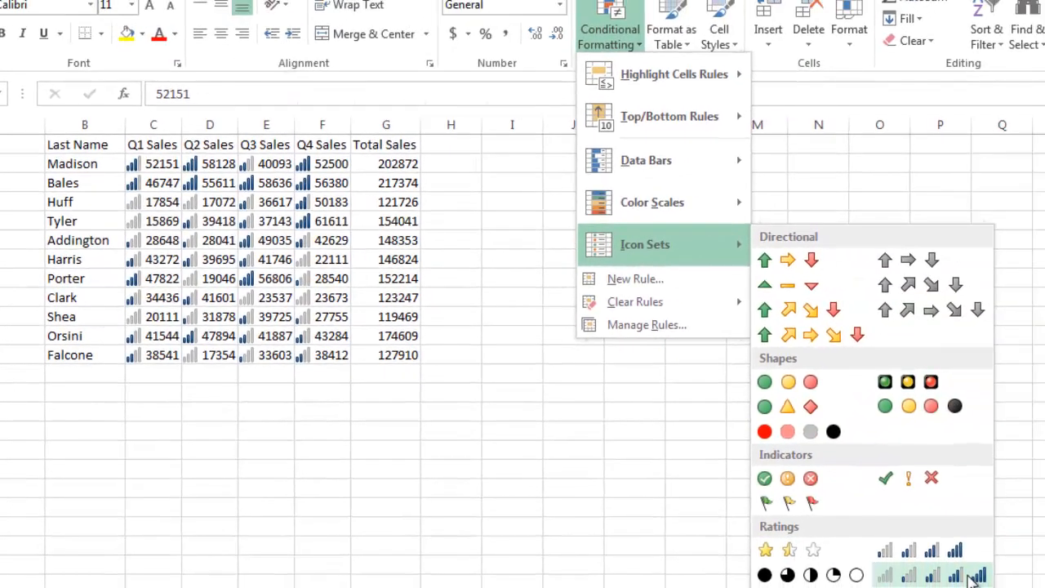
{"action": "left_click", "coordinate": [788, 260]}
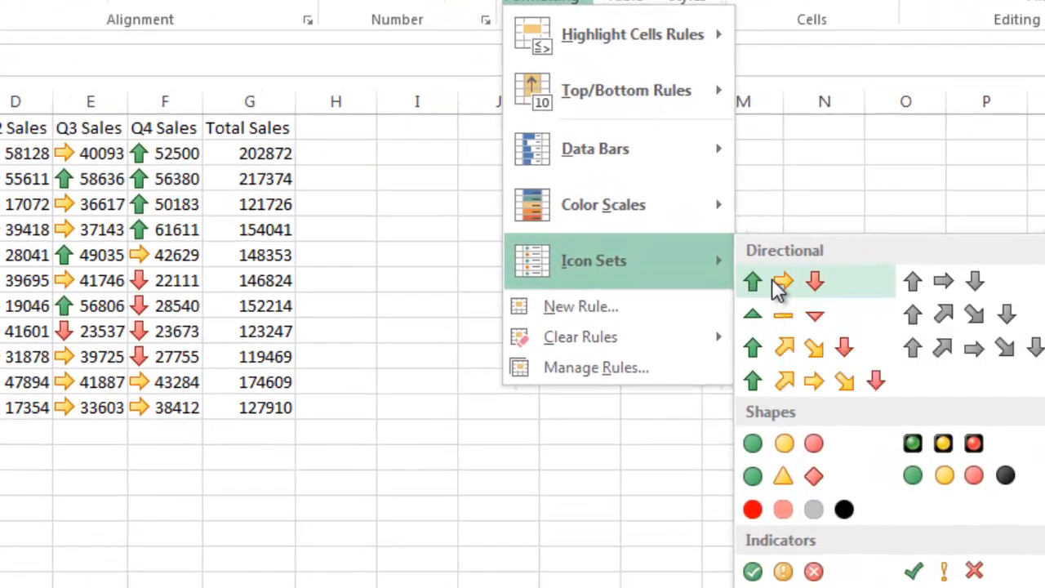
{"action": "left_click", "coordinate": [782, 281]}
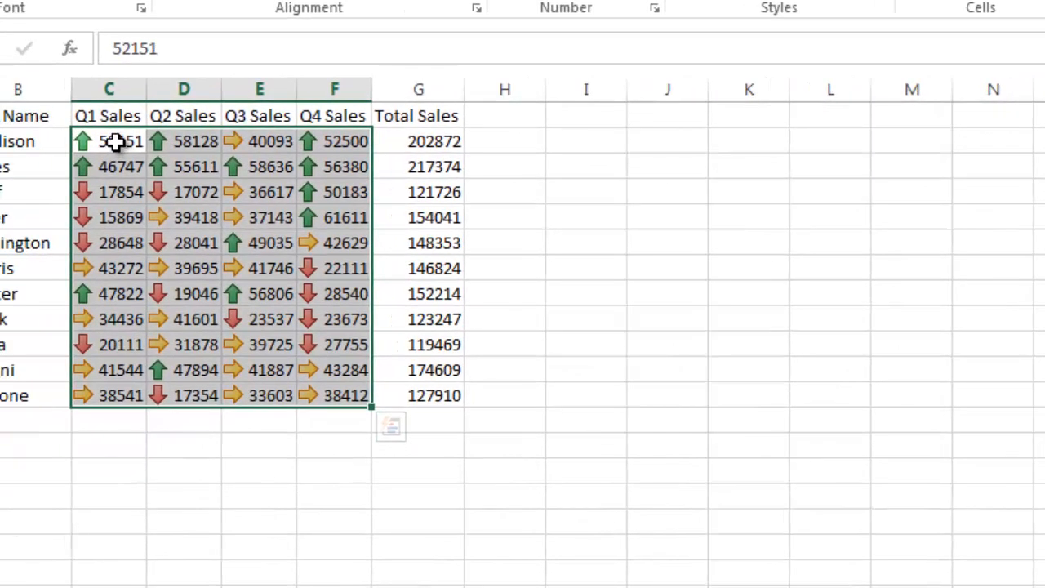
- Inspect sample quarterly values 52151, 40093 and 22111, then reselect C2:F12
{"action": "left_click", "coordinate": [114, 141]}
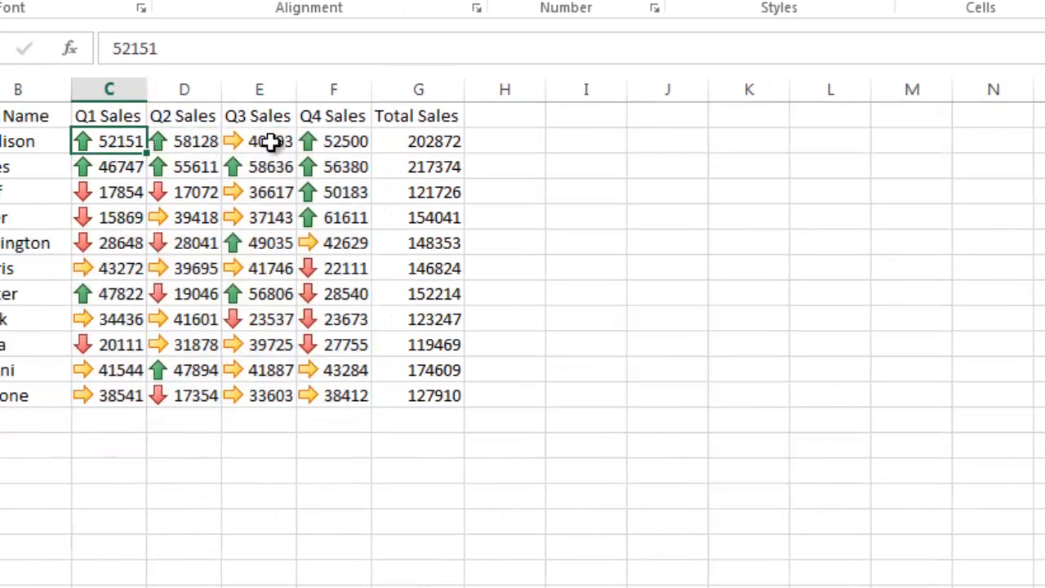
{"action": "left_click", "coordinate": [272, 141]}
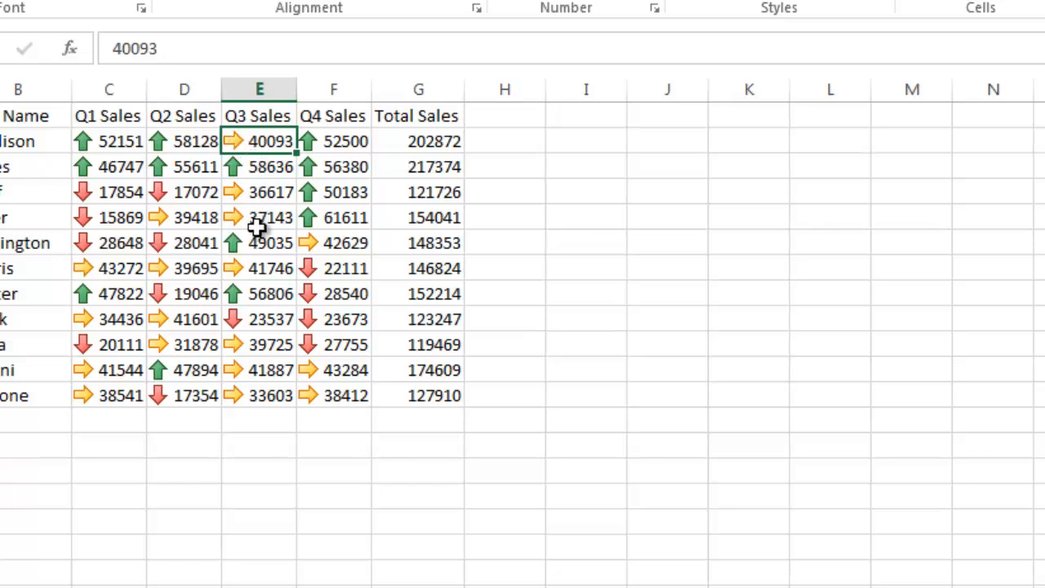
{"action": "left_click", "coordinate": [333, 268]}
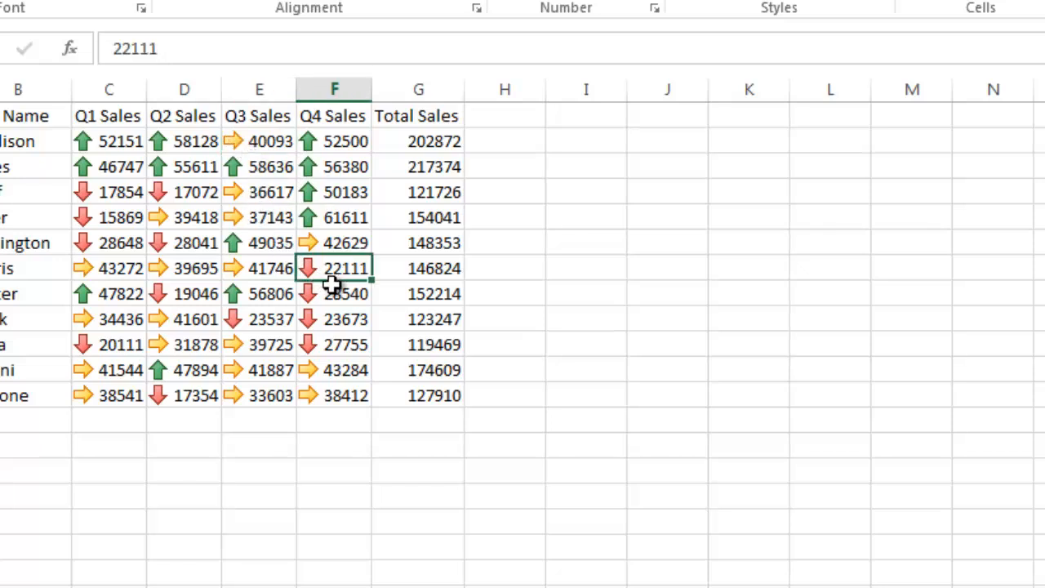
{"action": "mouse_move", "coordinate": [106, 142]}
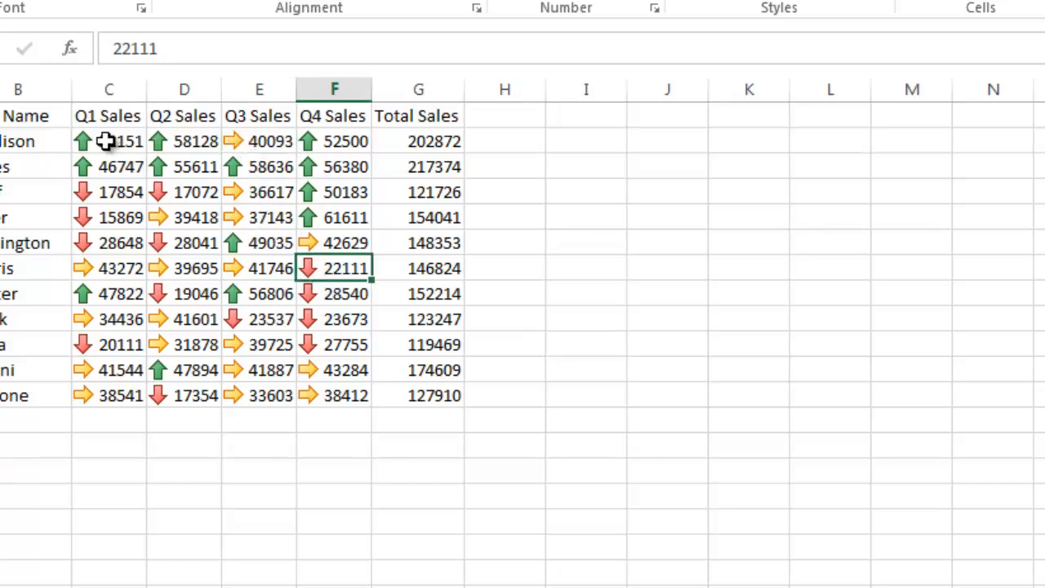
{"action": "left_click_drag", "start_coordinate": [109, 140], "coordinate": [333, 192]}
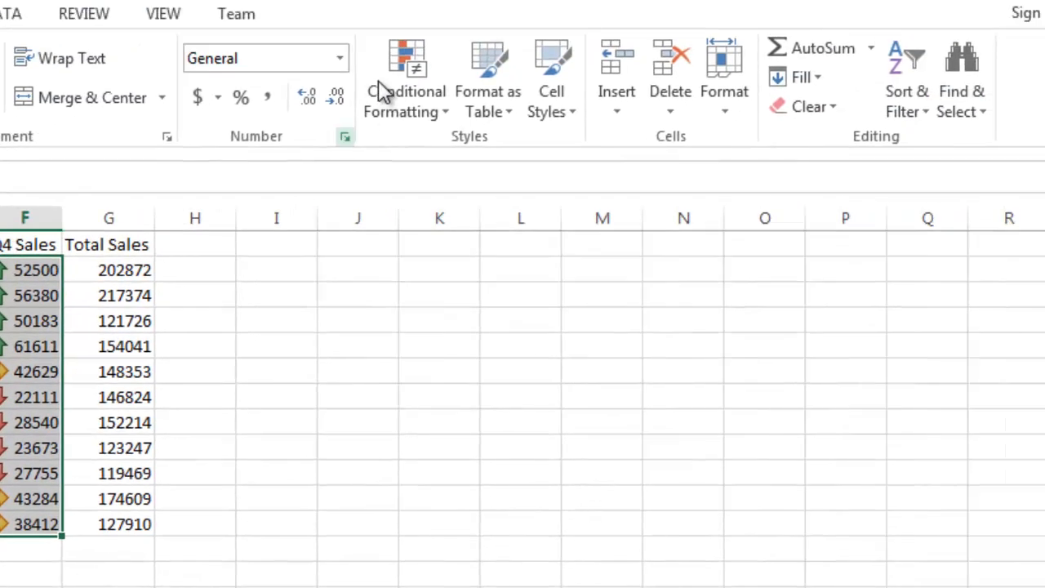
- Open Manage Rules to view the three-arrow icon set rule on $C$2:$F$12
{"action": "left_click", "coordinate": [406, 78]}
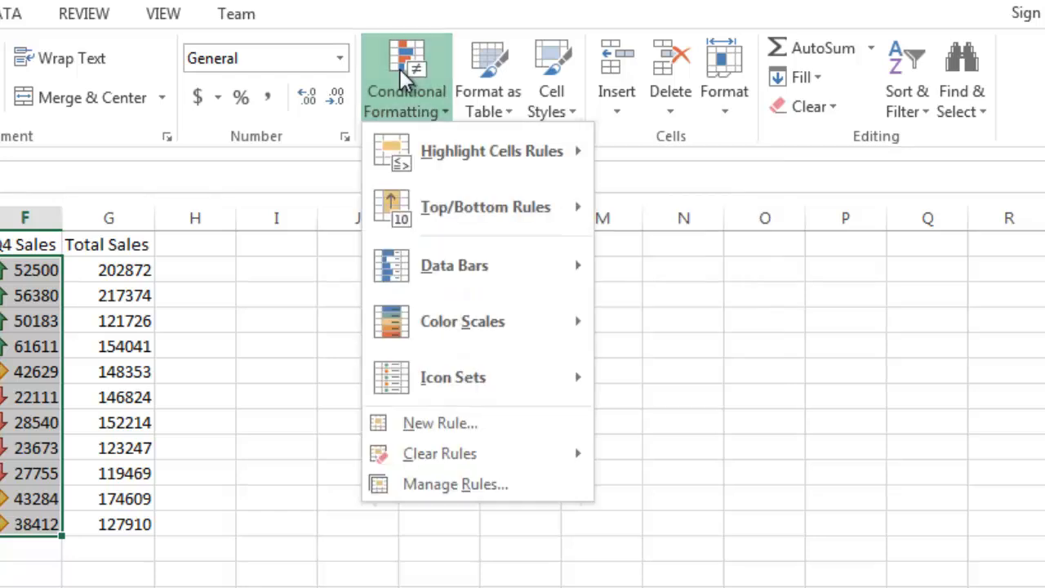
{"action": "mouse_move", "coordinate": [424, 490]}
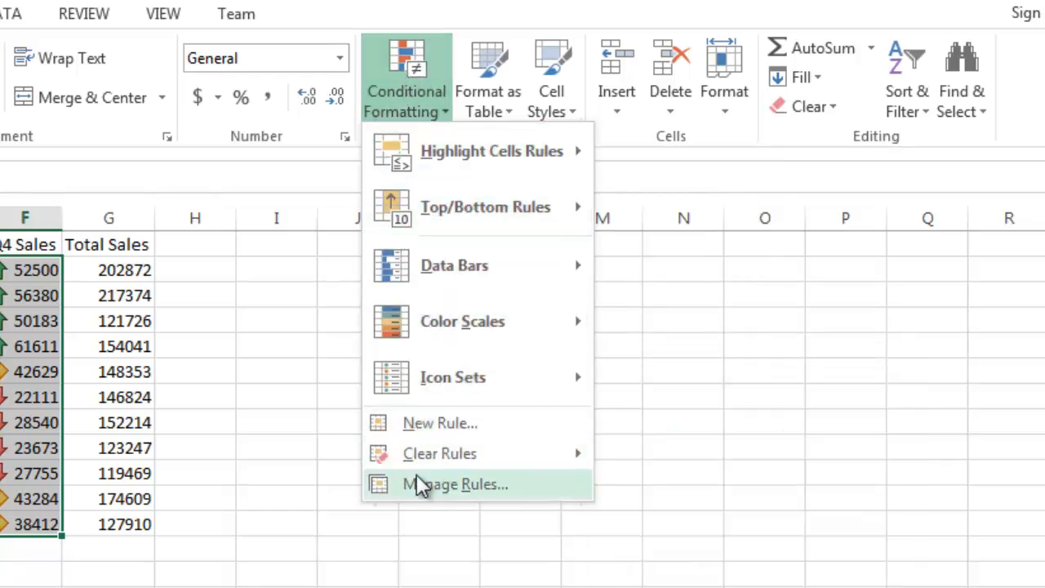
{"action": "left_click", "coordinate": [455, 485]}
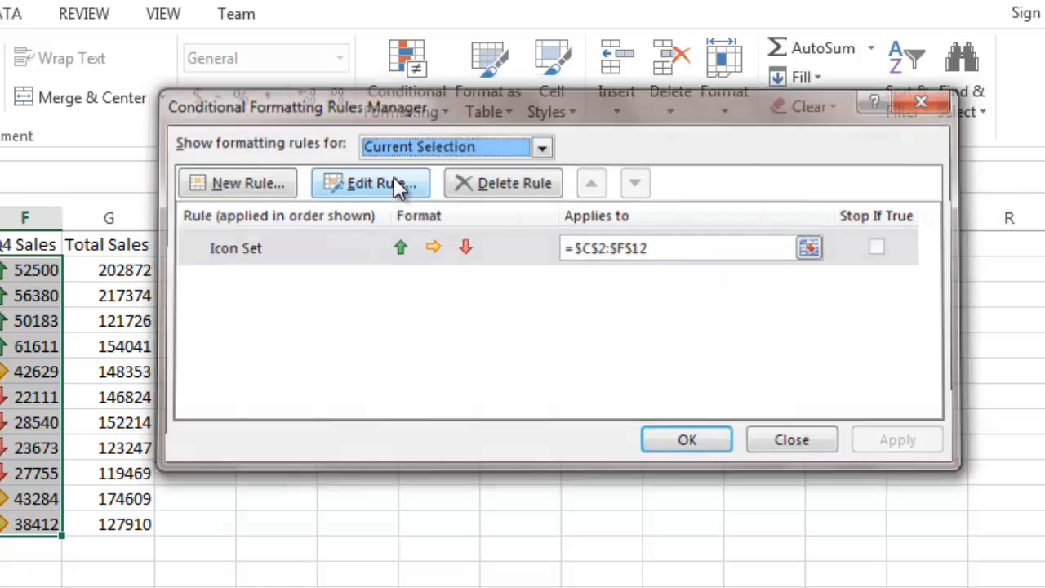
- Edit the icon set rule so the green up arrow requires at least 75 percent
{"action": "left_click", "coordinate": [380, 182]}
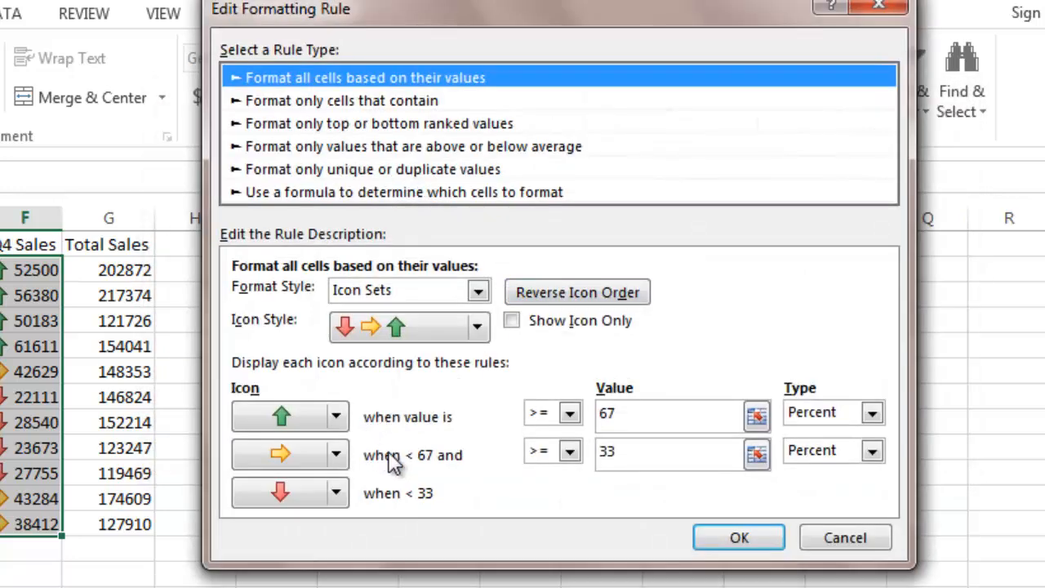
{"action": "mouse_move", "coordinate": [580, 484]}
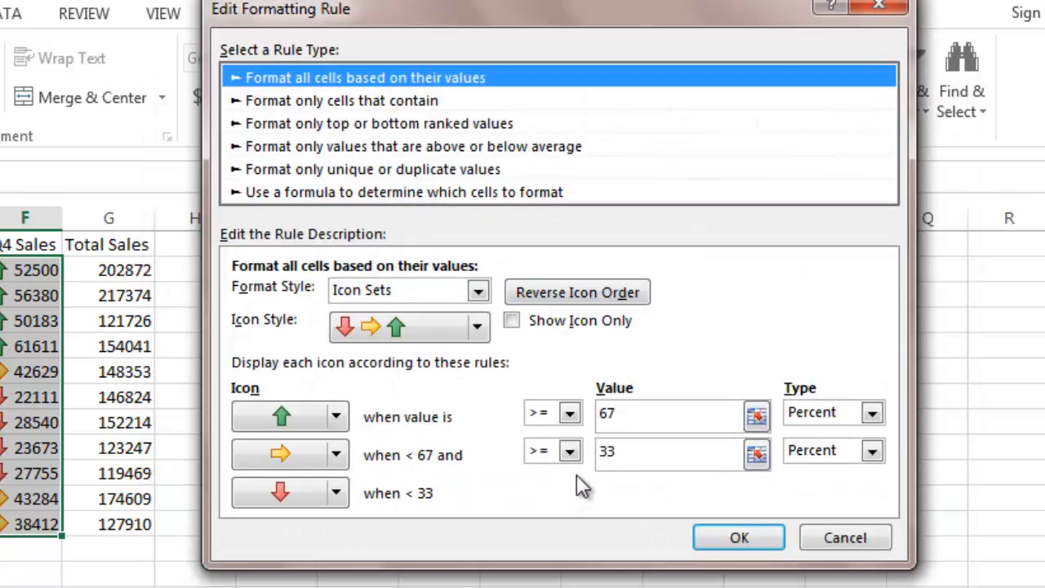
{"action": "mouse_move", "coordinate": [422, 441]}
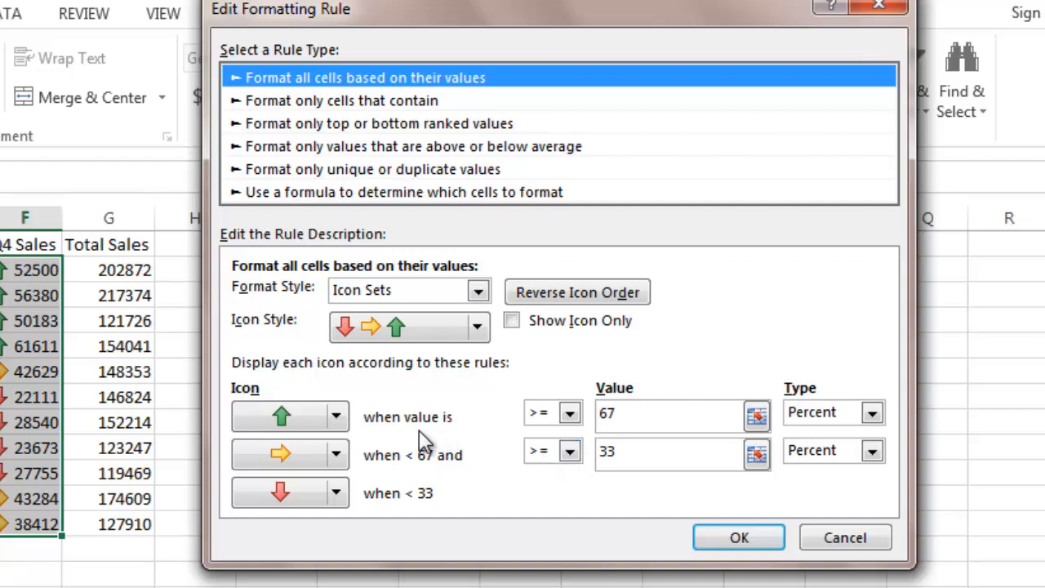
{"action": "mouse_move", "coordinate": [600, 433]}
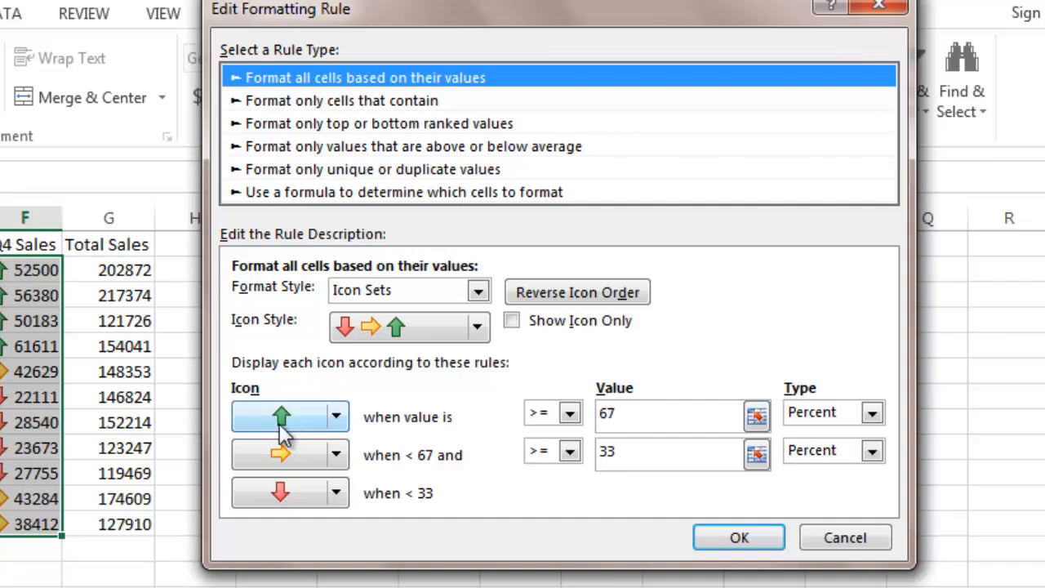
{"action": "mouse_move", "coordinate": [405, 471]}
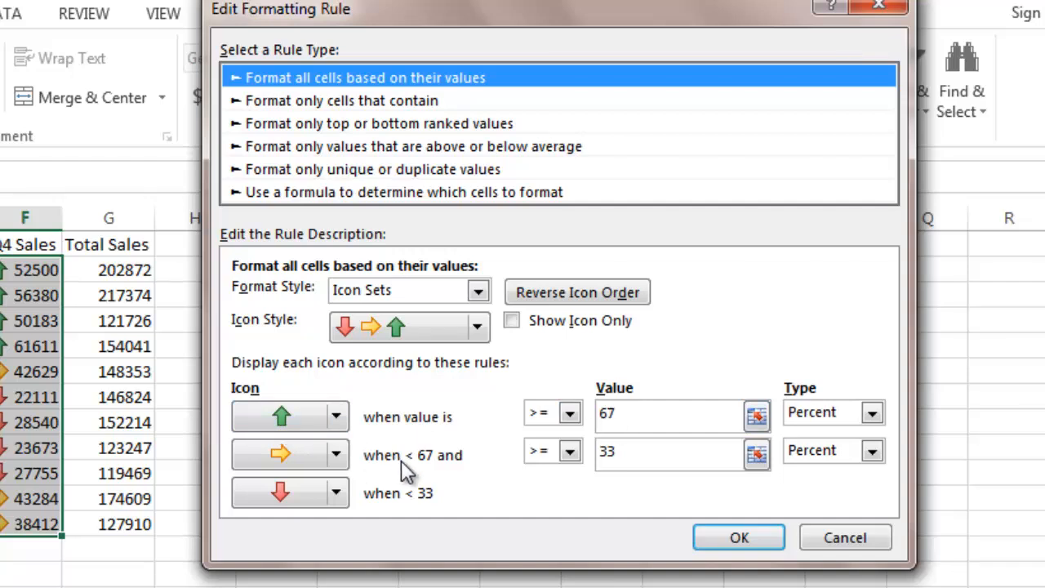
{"action": "mouse_move", "coordinate": [525, 468]}
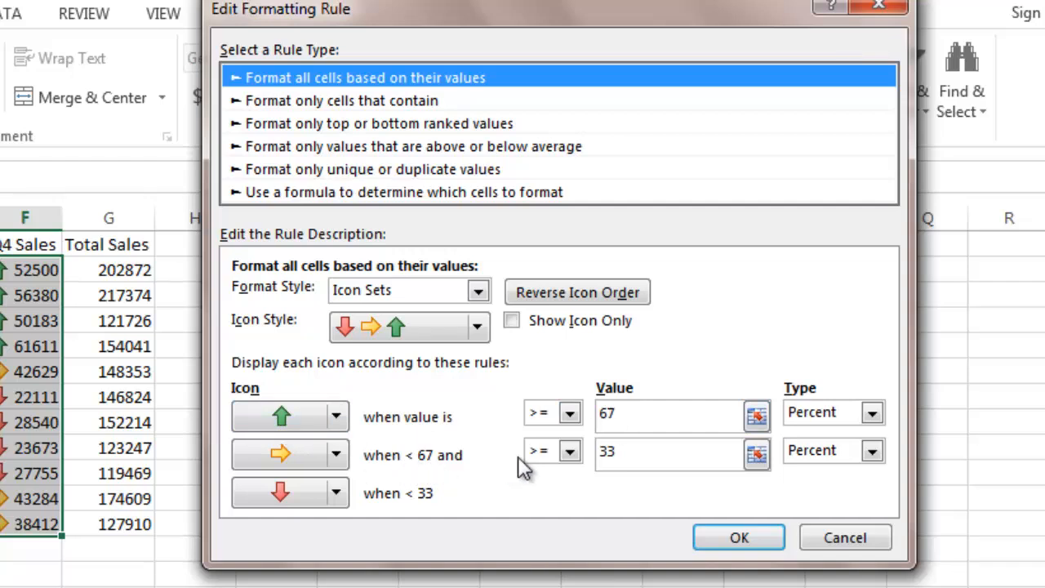
{"action": "mouse_move", "coordinate": [396, 504]}
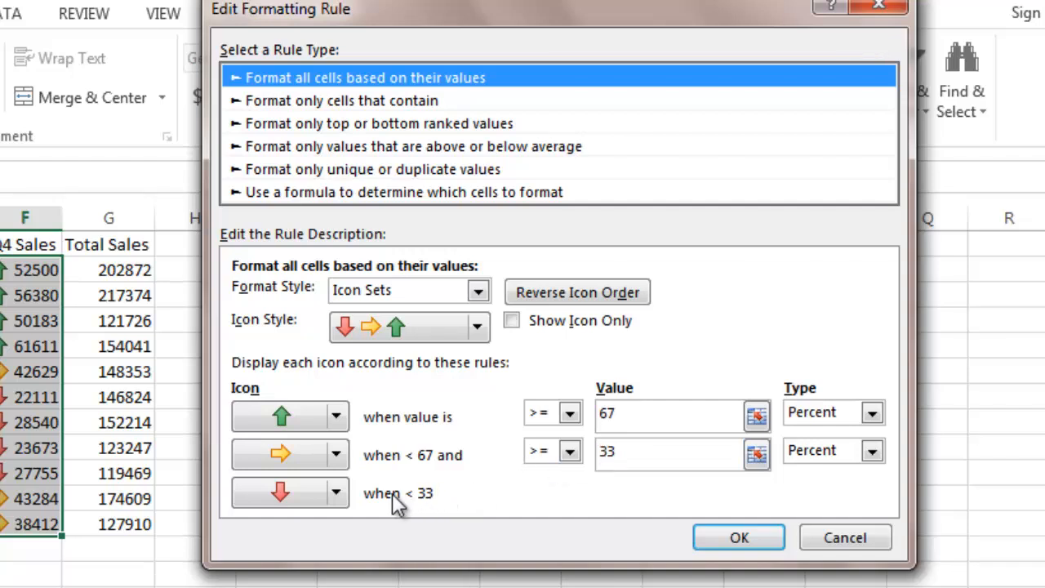
{"action": "mouse_move", "coordinate": [286, 466]}
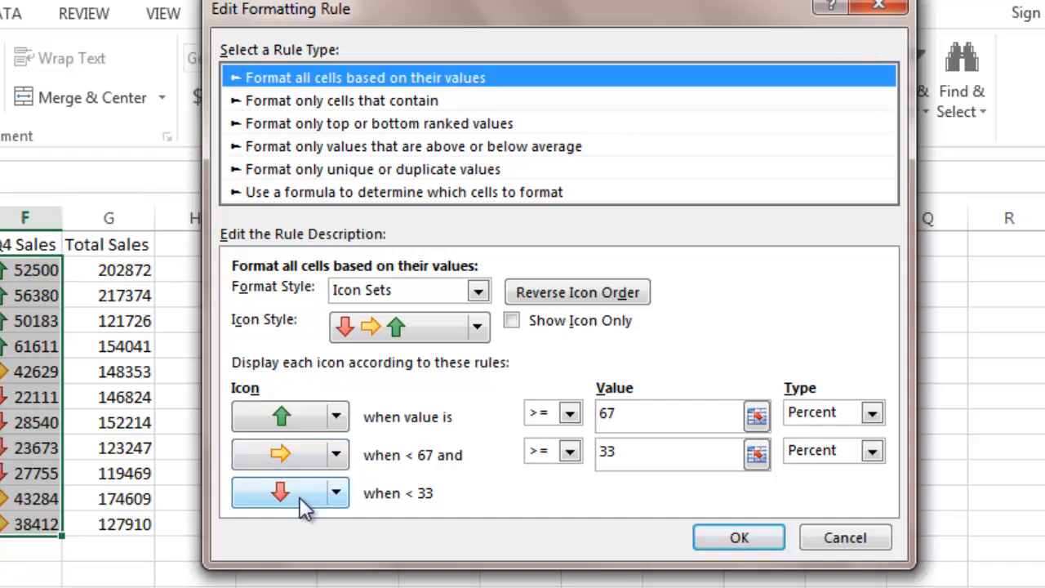
{"action": "mouse_move", "coordinate": [361, 507]}
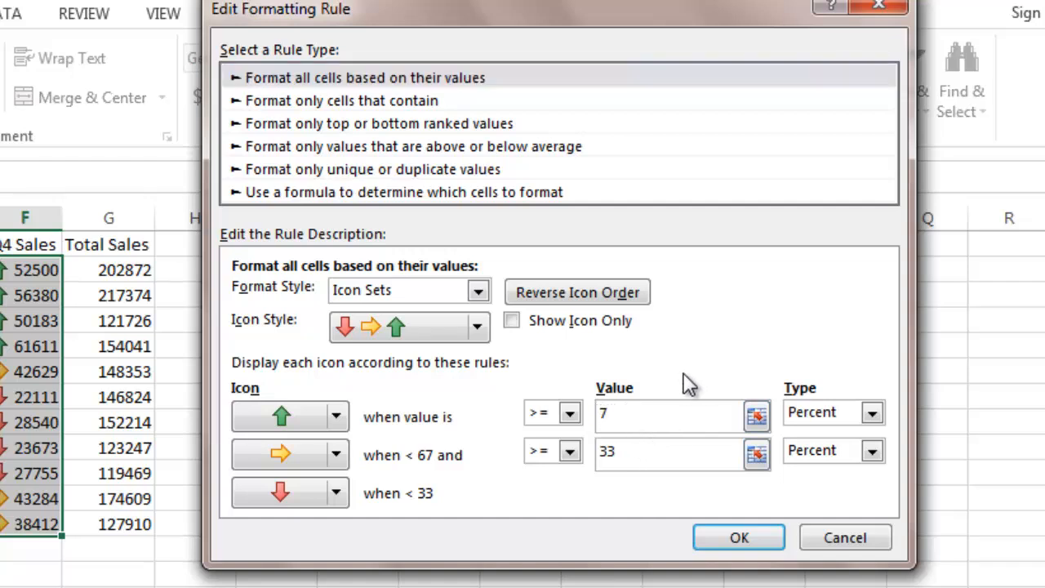
{"action": "type", "text": "5"}
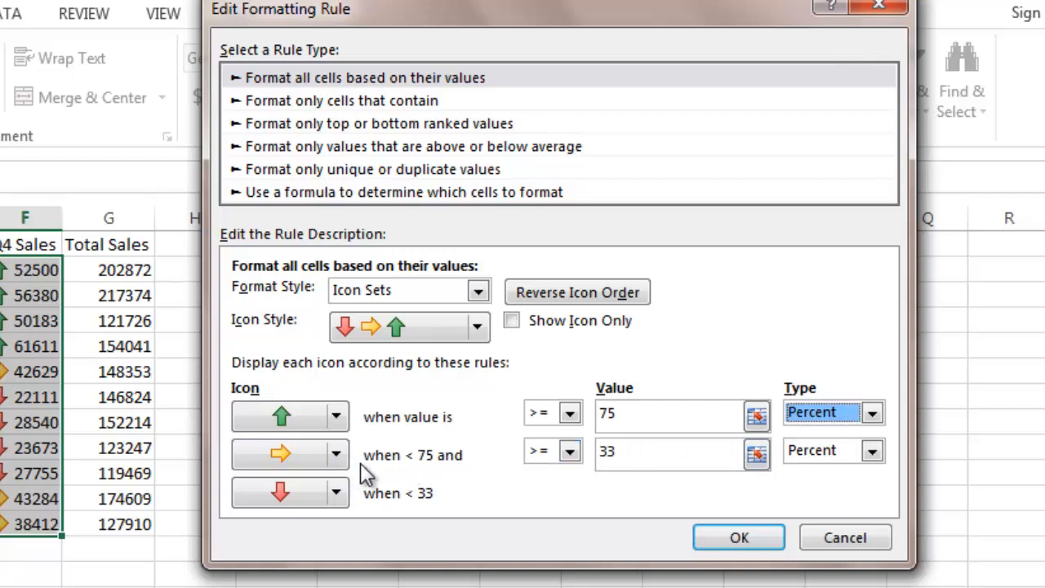
{"action": "mouse_move", "coordinate": [420, 477]}
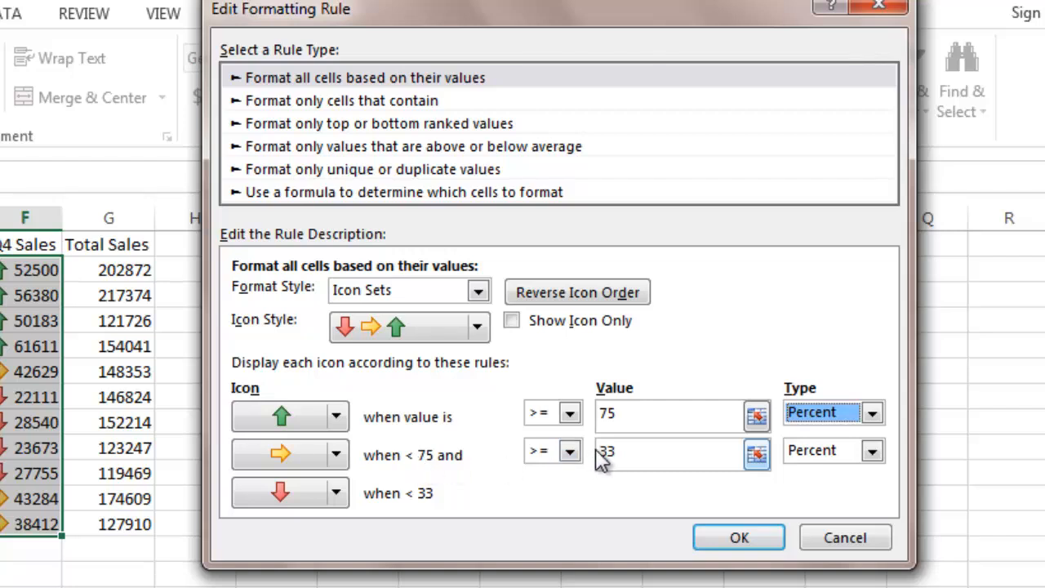
{"action": "left_click", "coordinate": [670, 450]}
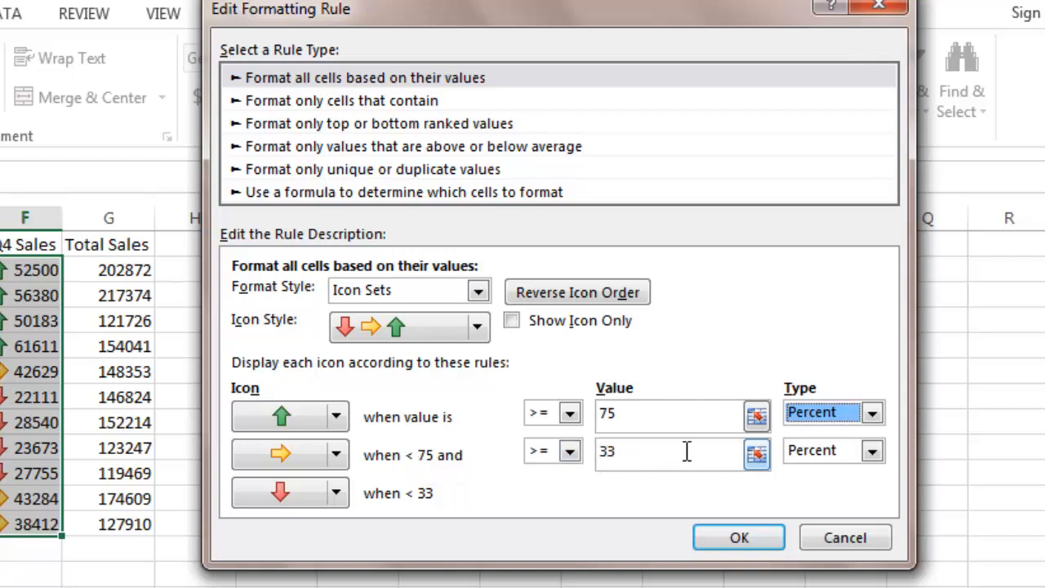
{"action": "left_click", "coordinate": [568, 450]}
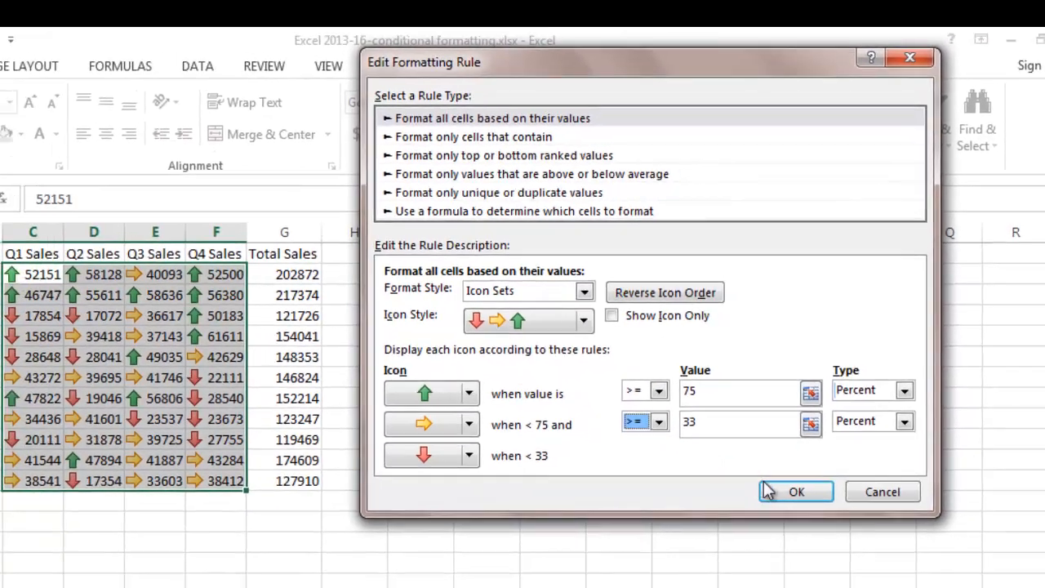
- Confirm the edited 75 percent icon set rule in both dialogs
{"action": "left_click", "coordinate": [801, 491]}
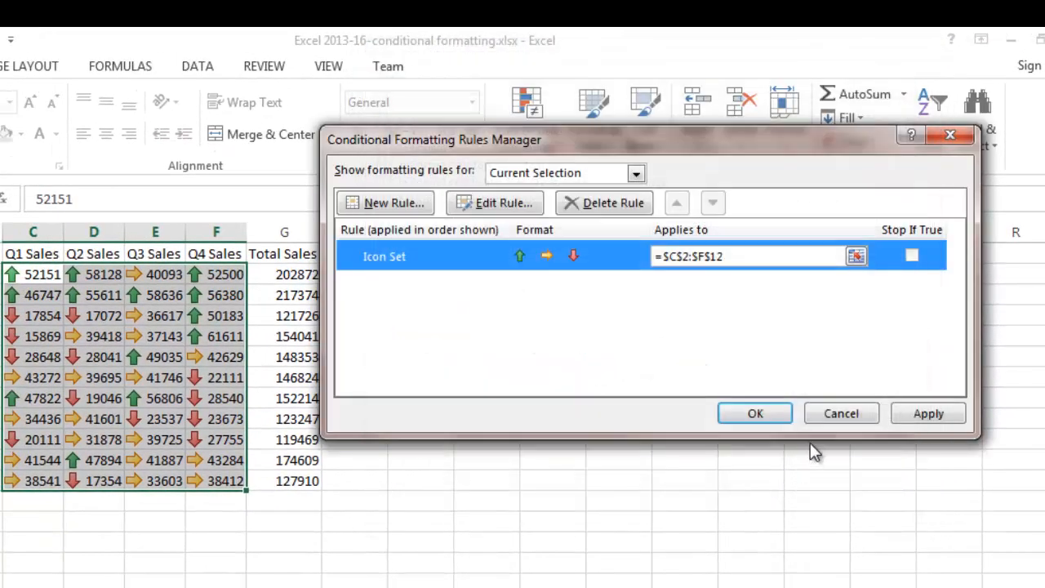
{"action": "left_click", "coordinate": [755, 413]}
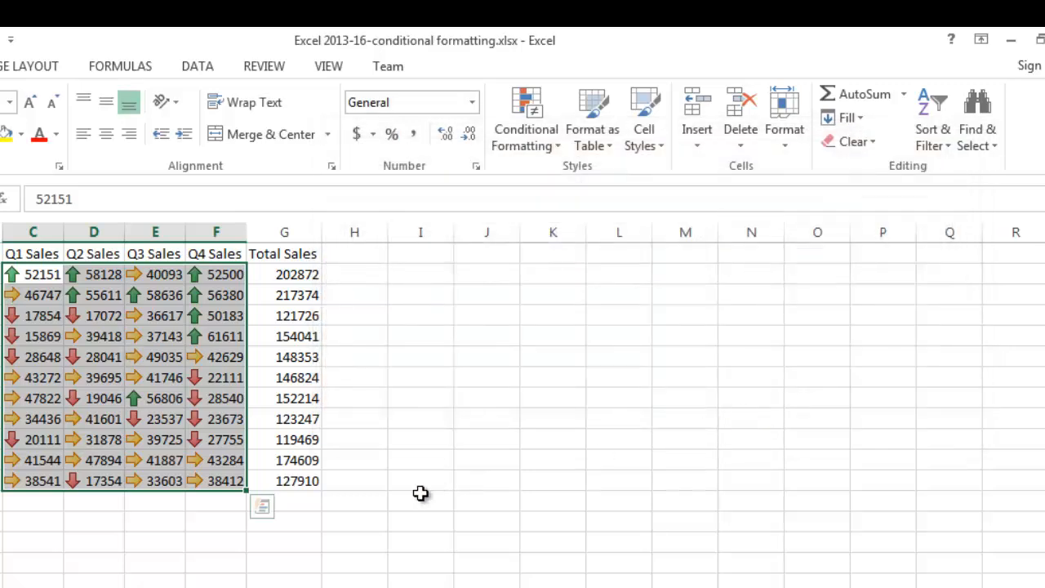
{"action": "mouse_move", "coordinate": [427, 481]}
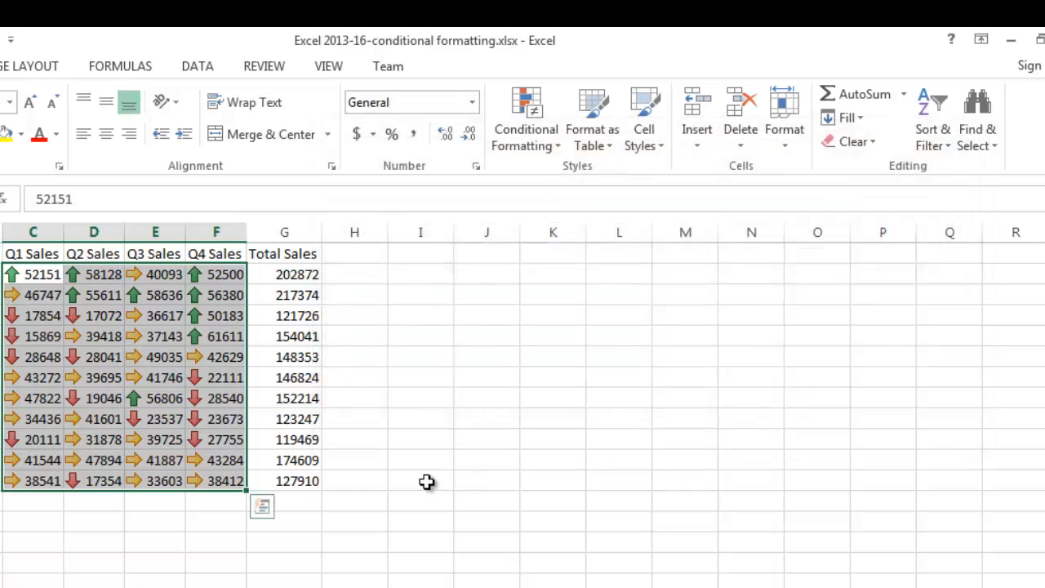